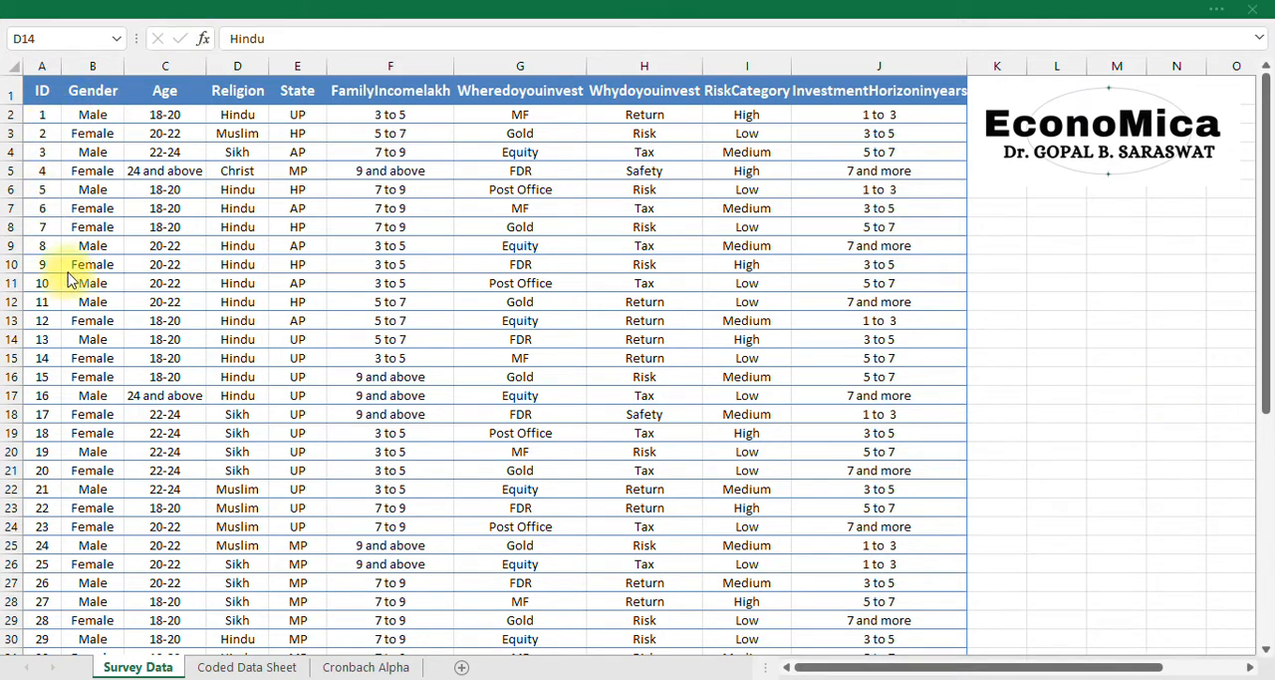
# - Point out answers needing codes: age, religion, state, income, investing reason, risk, horizon
pyautogui.scroll(-3)
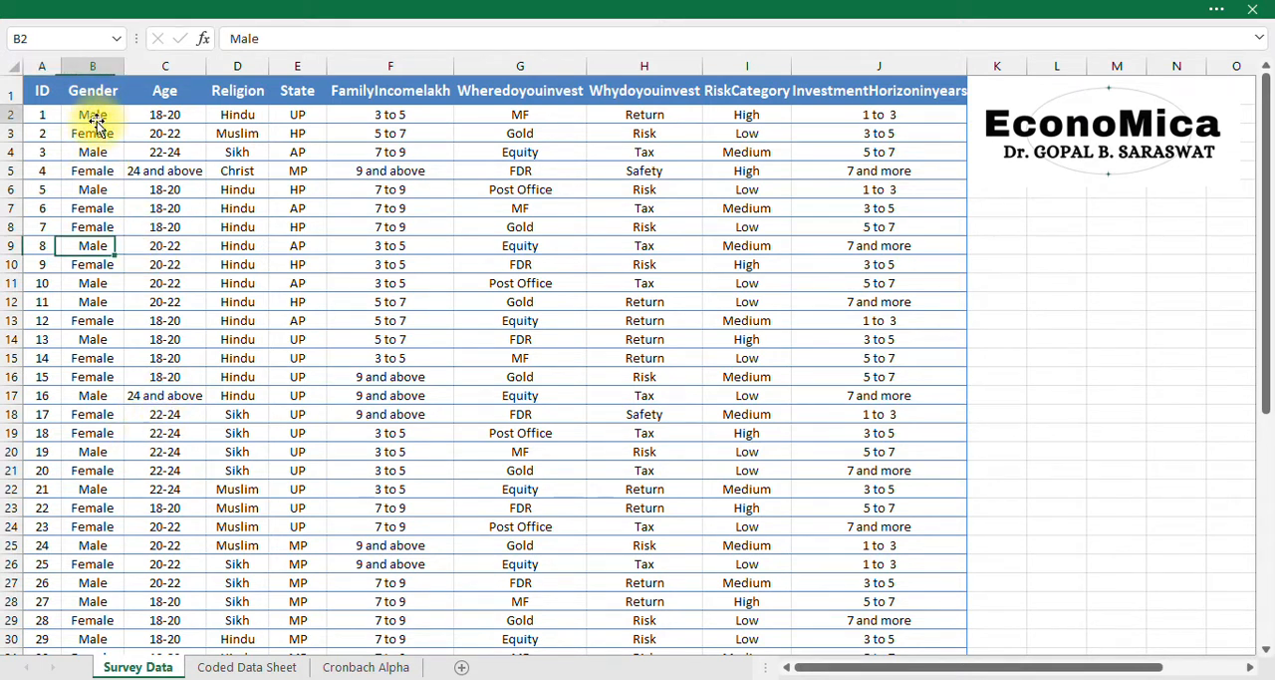
pyautogui.click(164, 114)
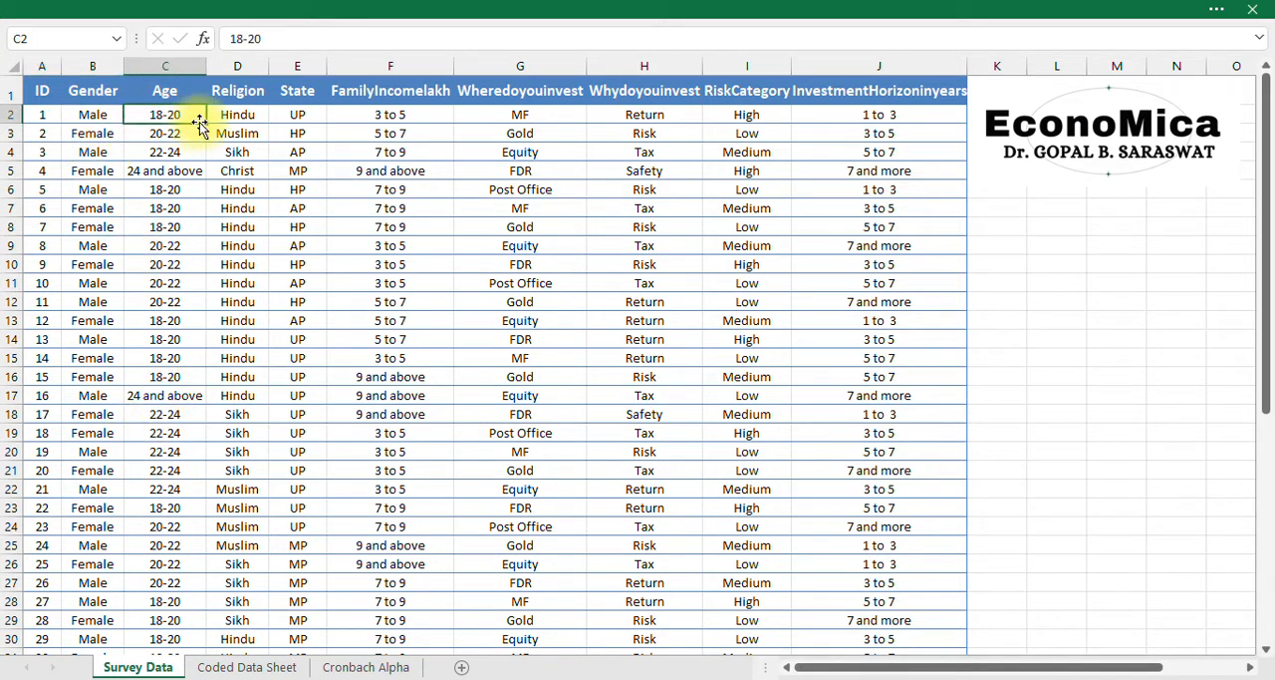
pyautogui.click(238, 133)
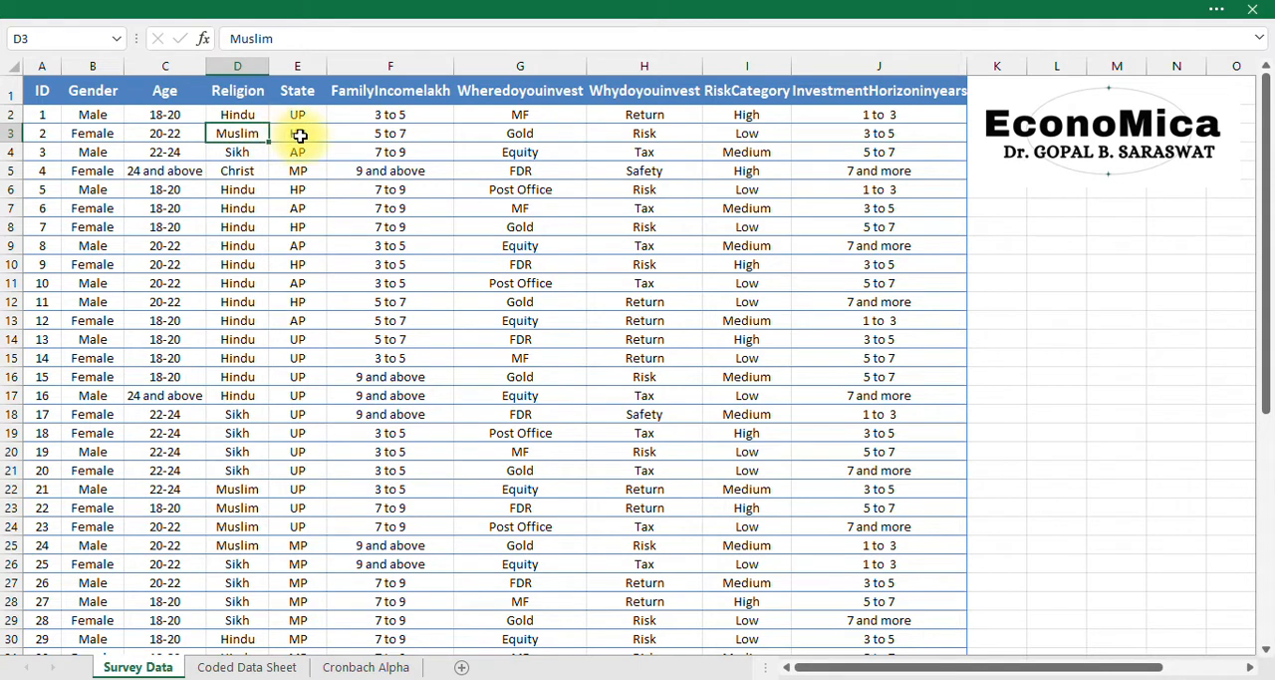
pyautogui.click(296, 133)
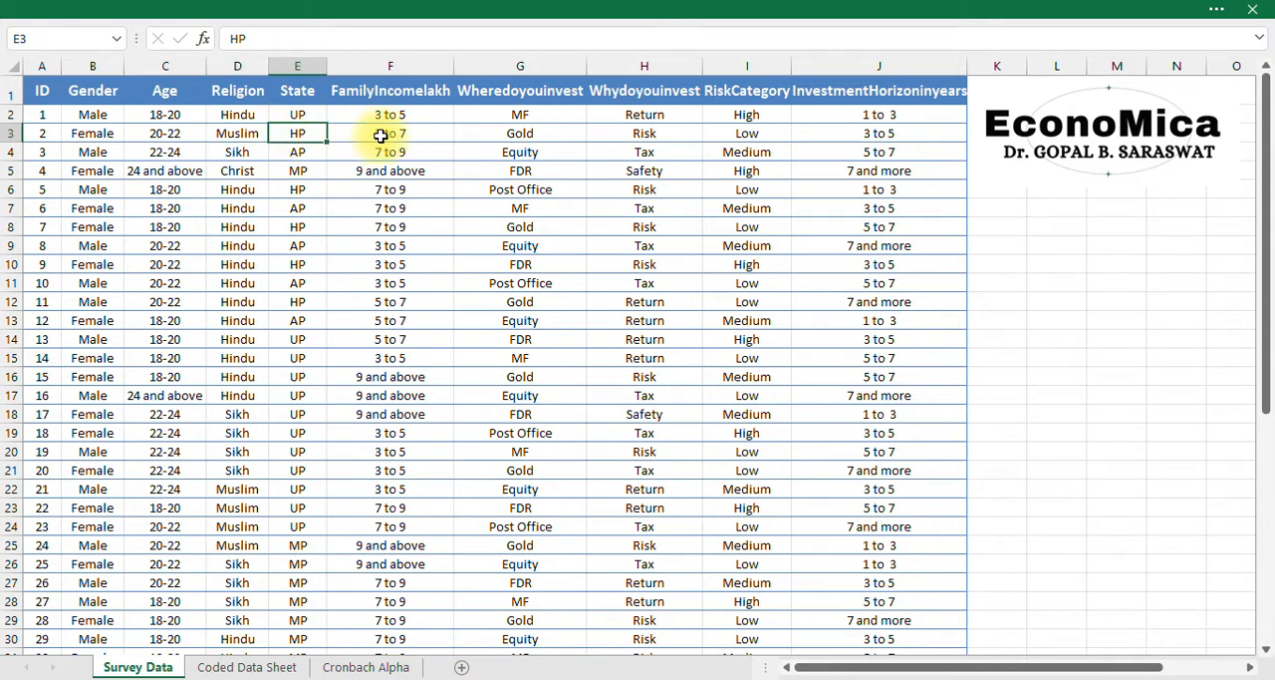
pyautogui.click(389, 132)
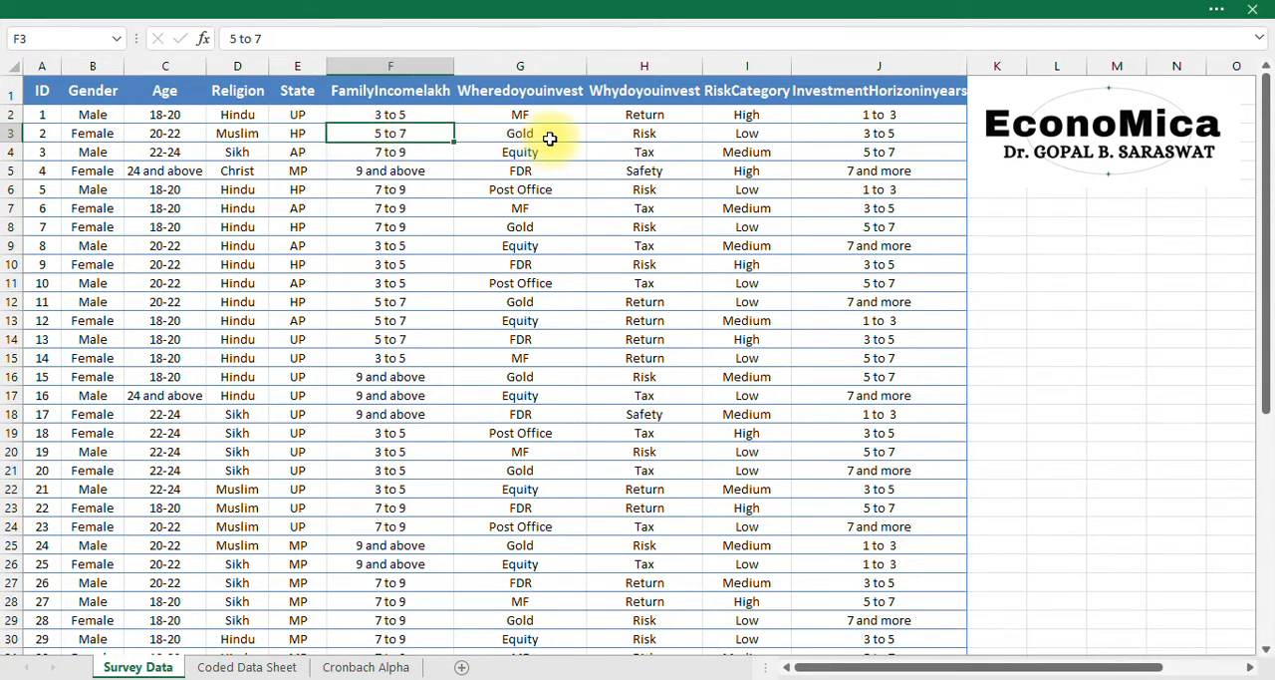
pyautogui.click(644, 152)
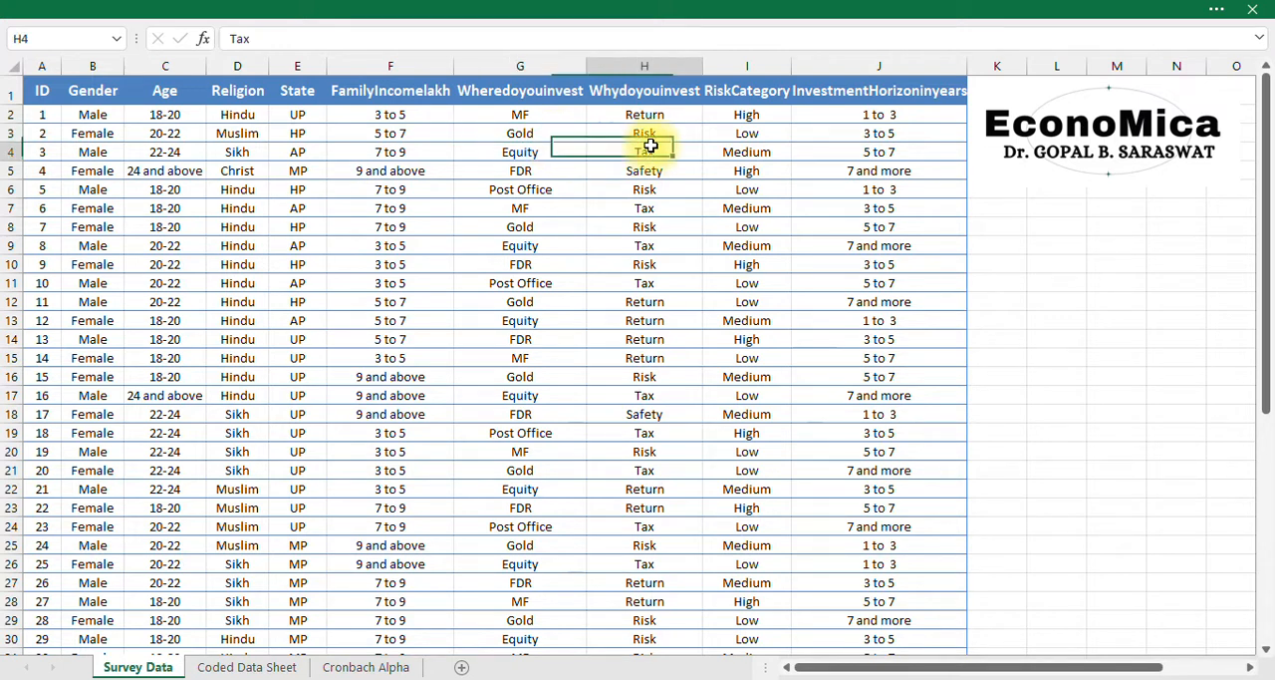
pyautogui.click(746, 151)
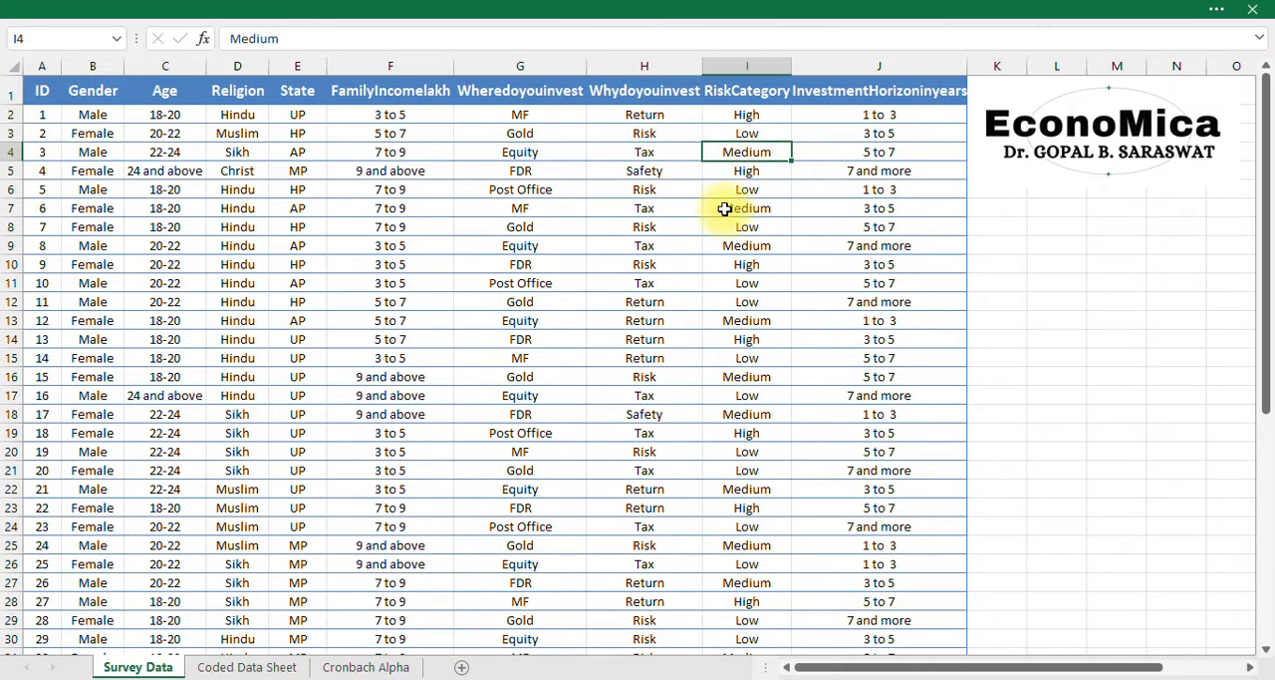
pyautogui.click(878, 151)
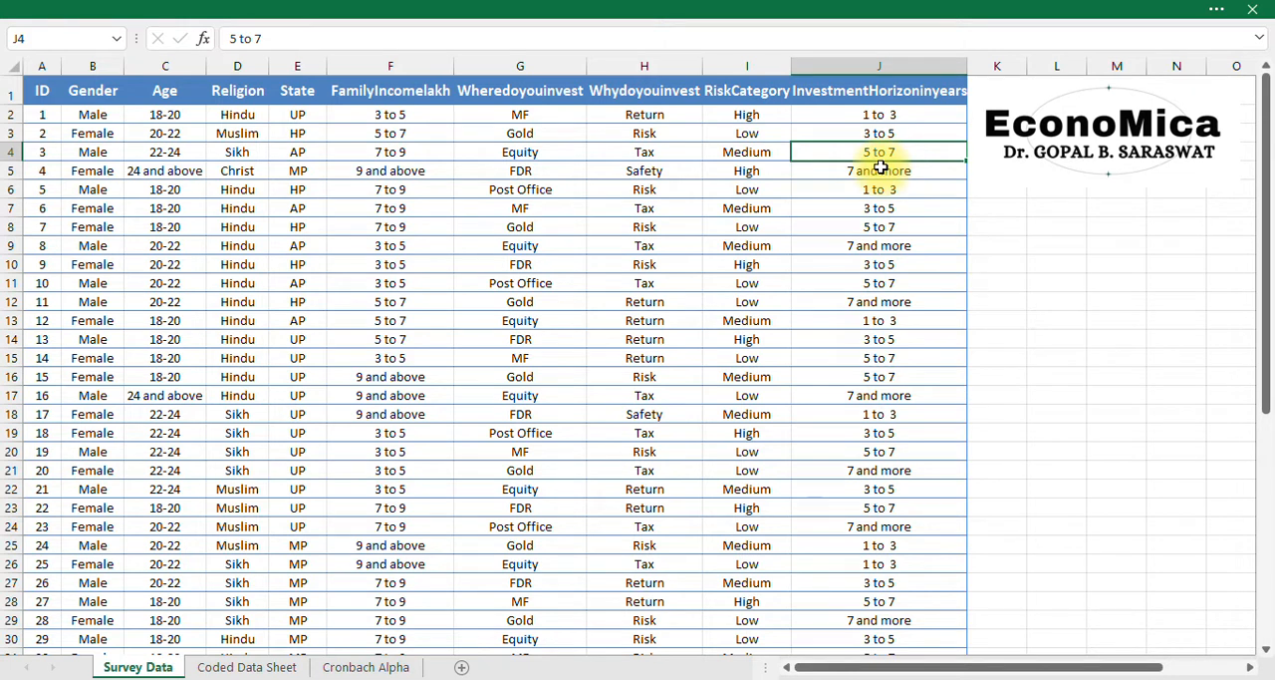
pyautogui.moveTo(769, 244)
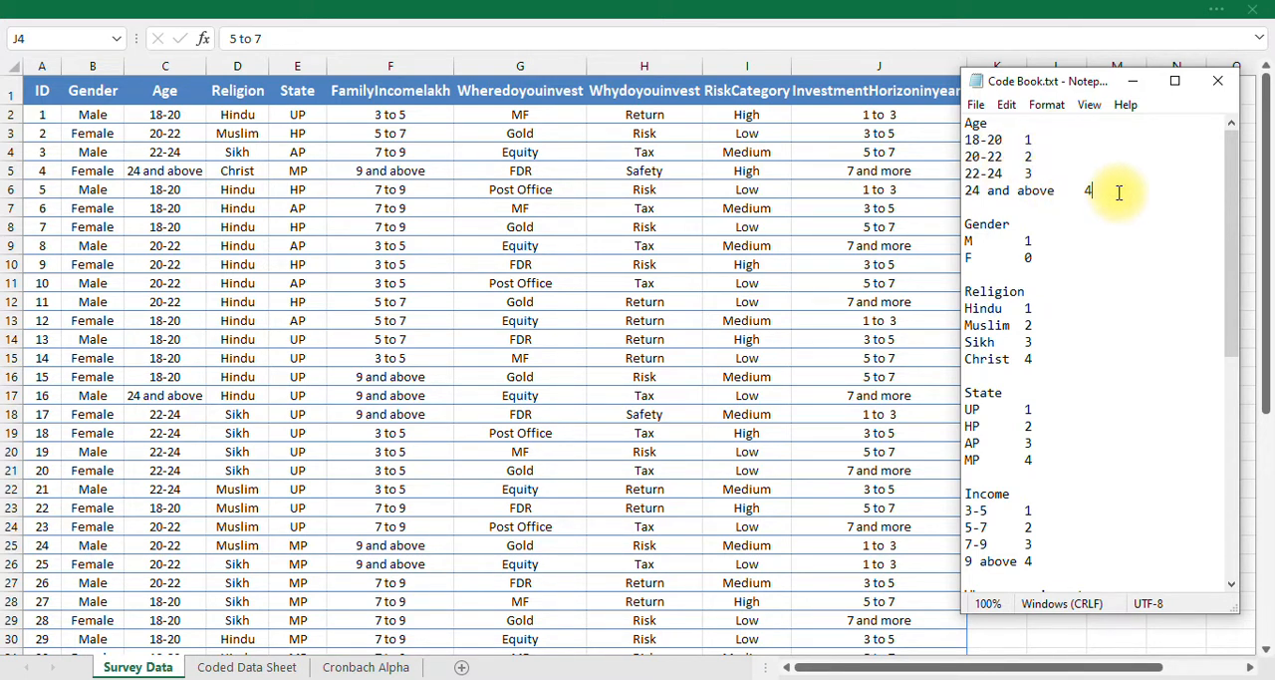
pyautogui.scroll(-3)
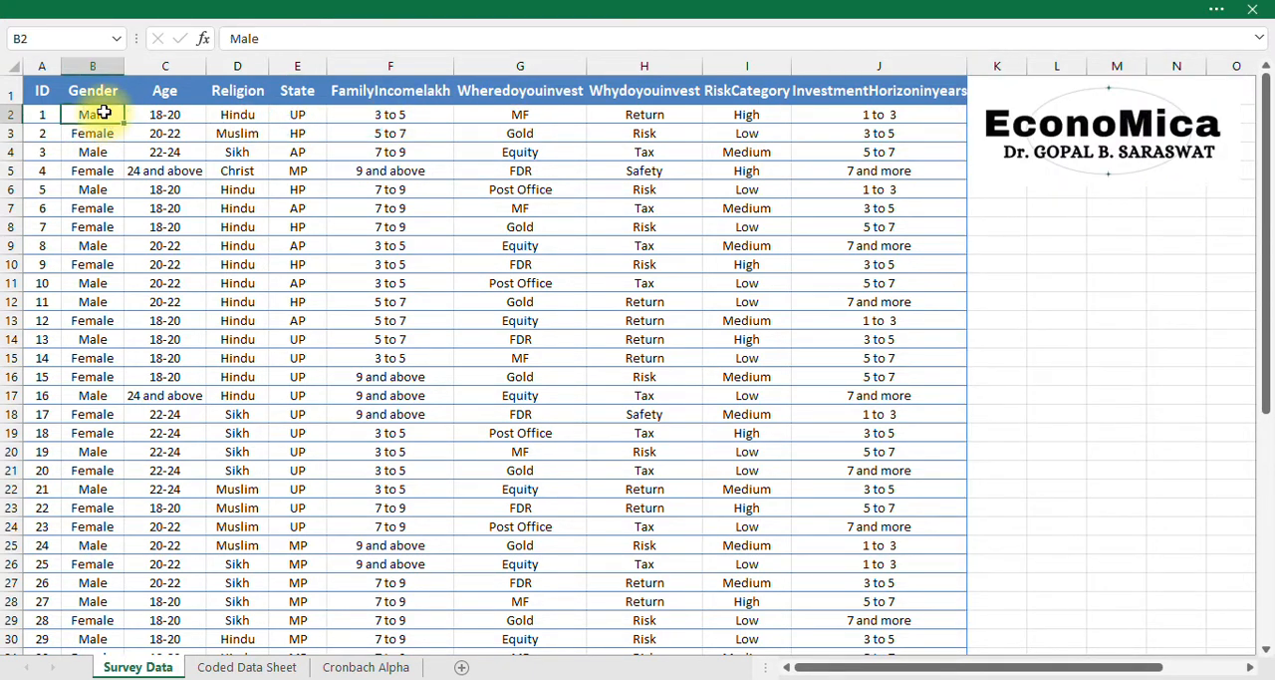
pyautogui.moveTo(503, 396)
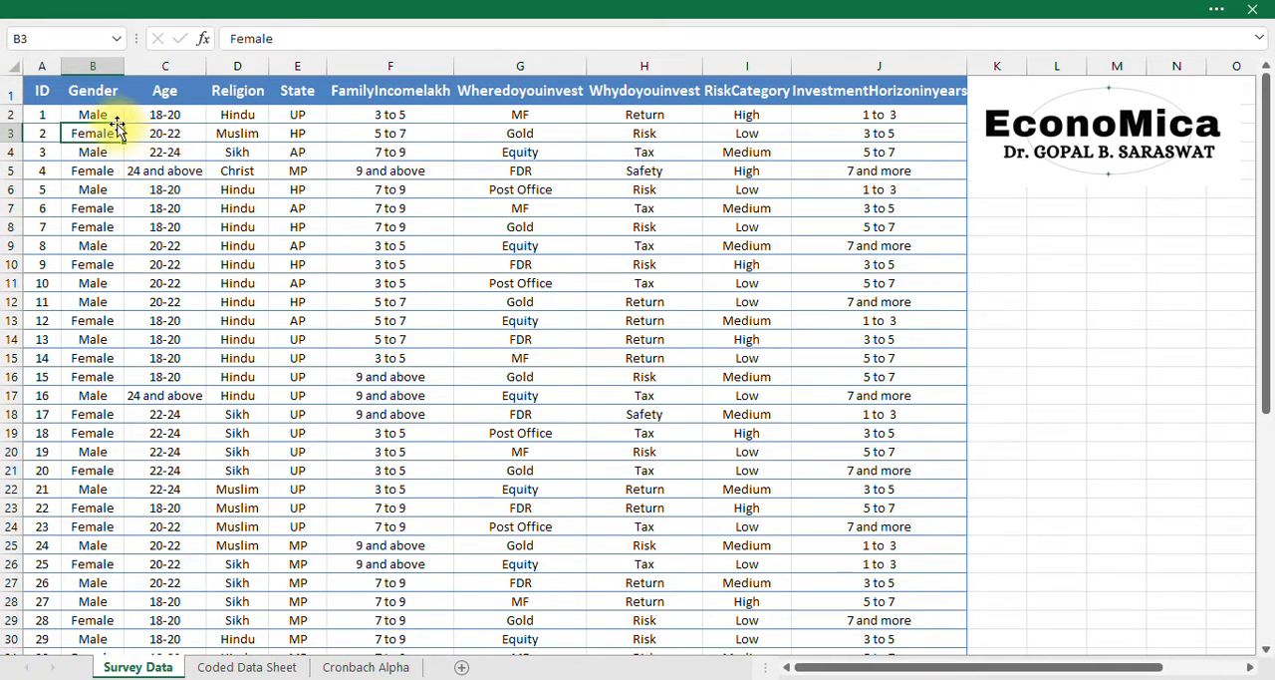
pyautogui.click(93, 113)
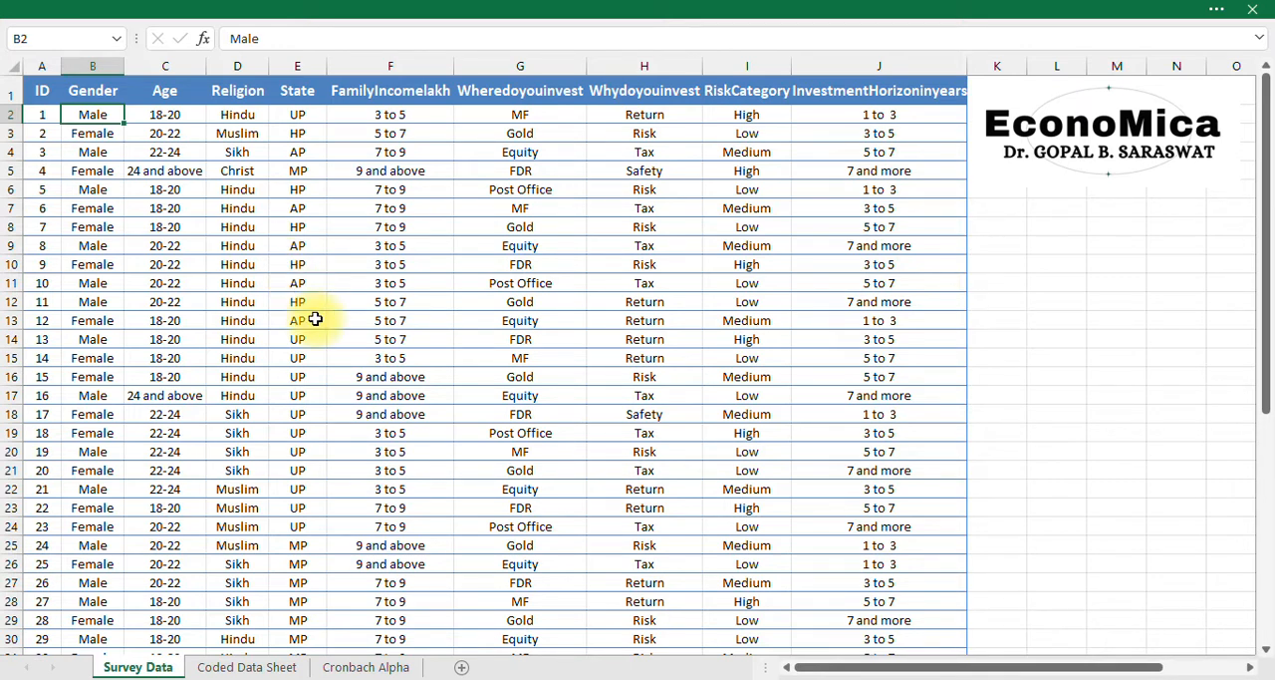
pyautogui.press('ctrl+f')
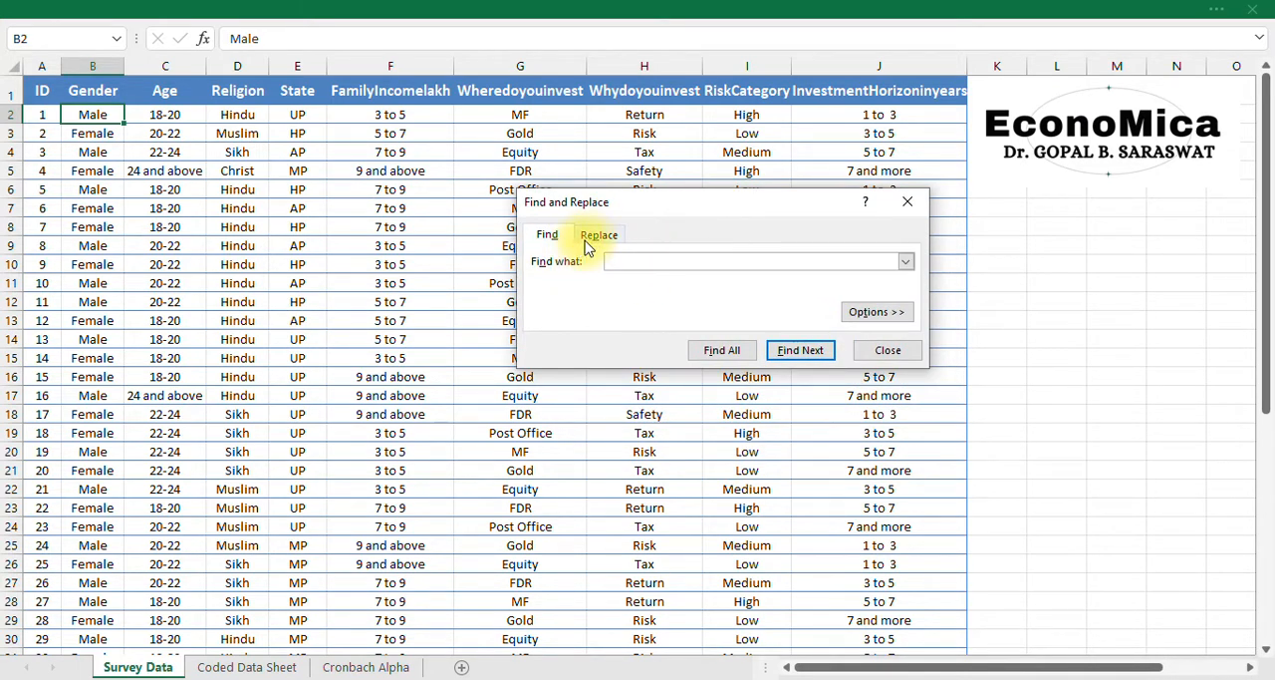
# - Replace all 49 Male answers with 1, then undo after Female becomes Fe1
pyautogui.click(599, 234)
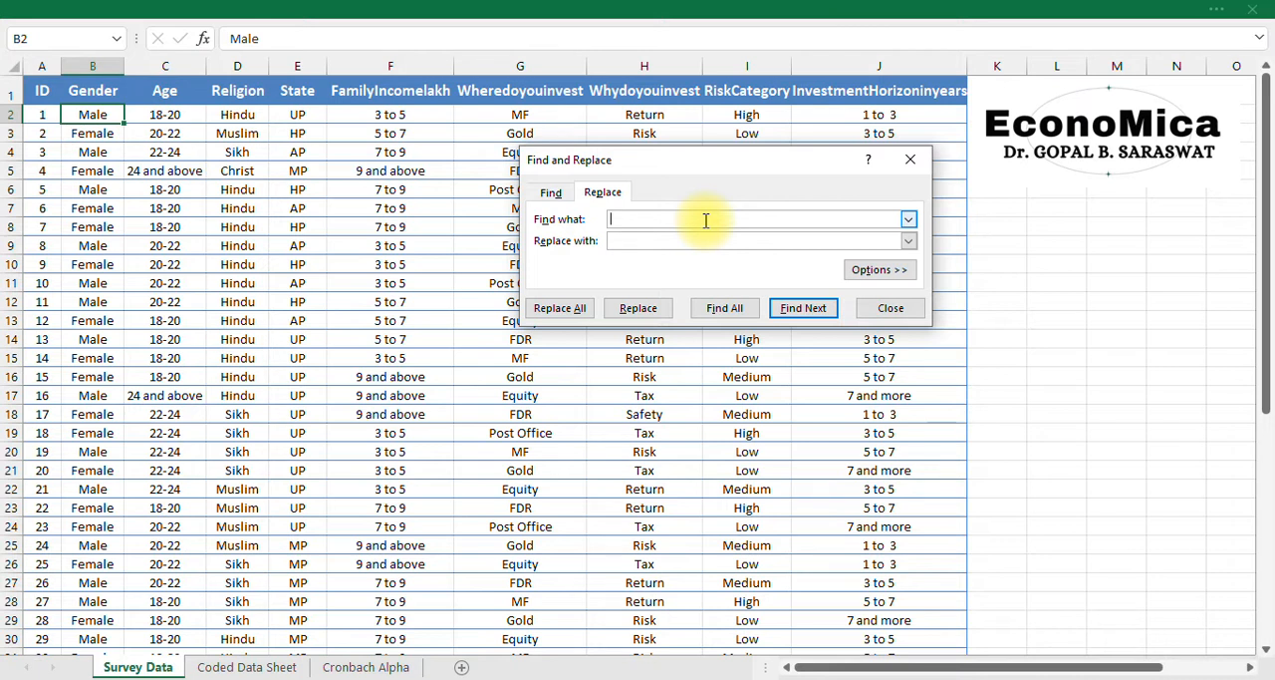
pyautogui.write('Male')
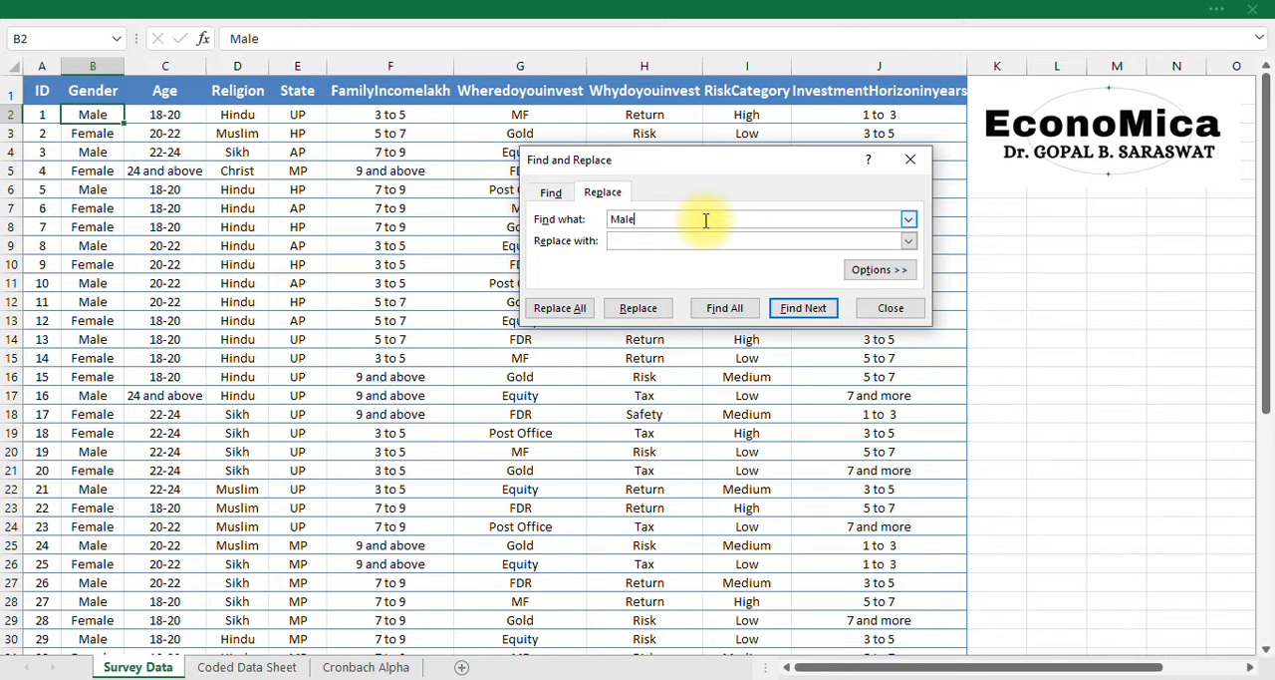
pyautogui.write('1')
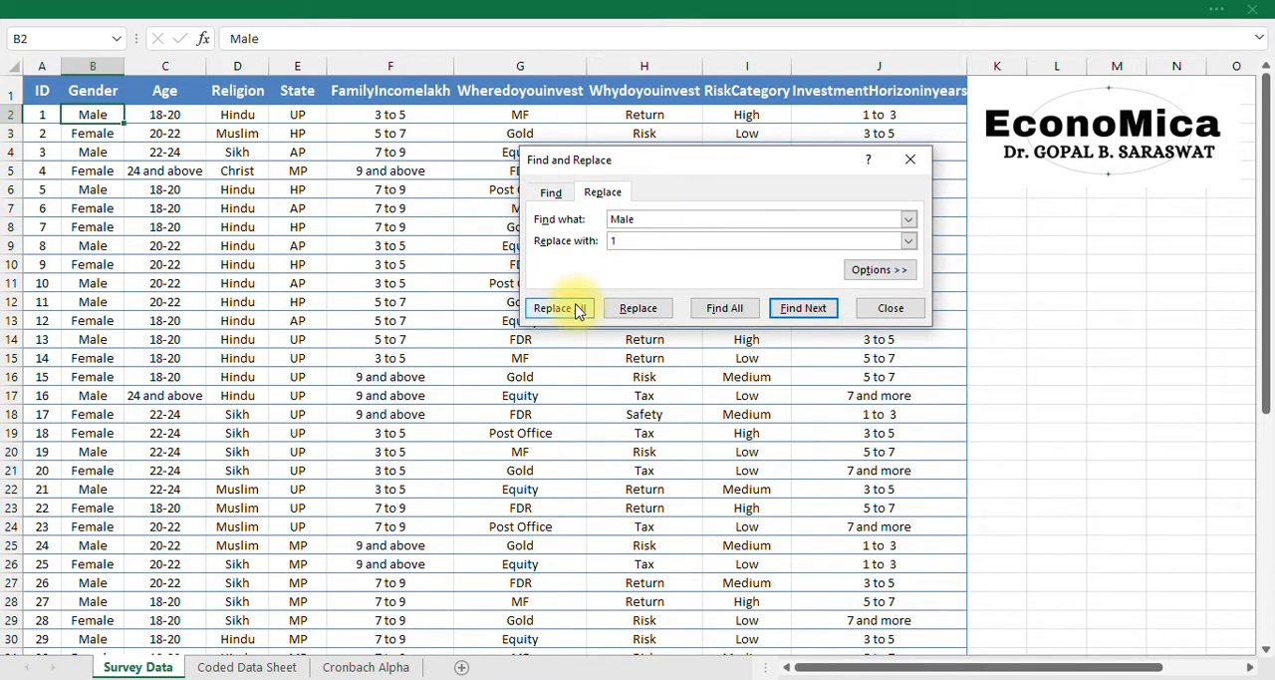
pyautogui.click(559, 307)
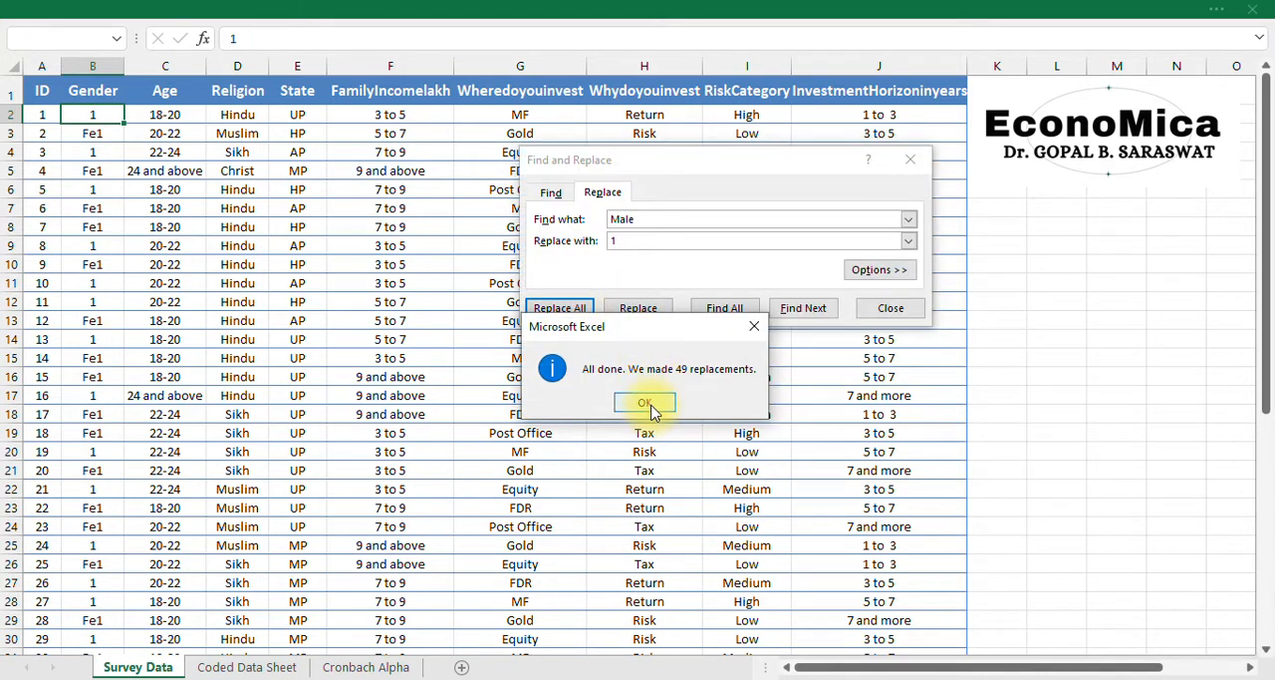
pyautogui.click(644, 402)
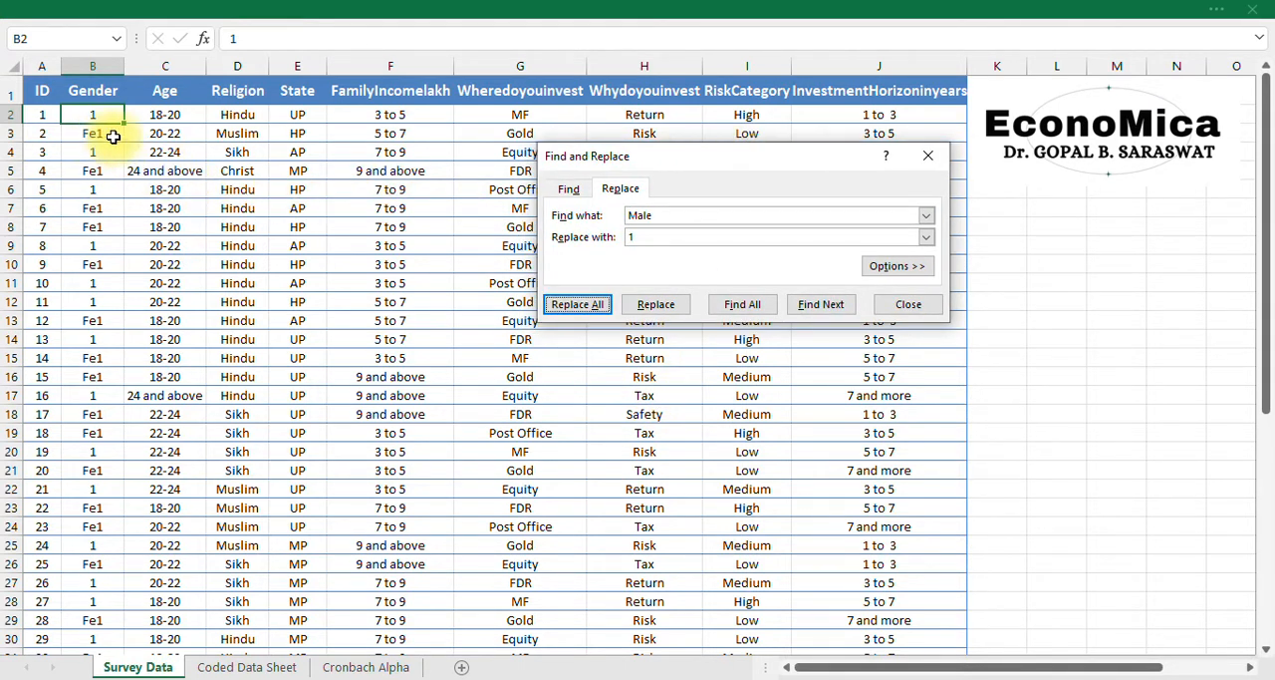
pyautogui.moveTo(114, 155)
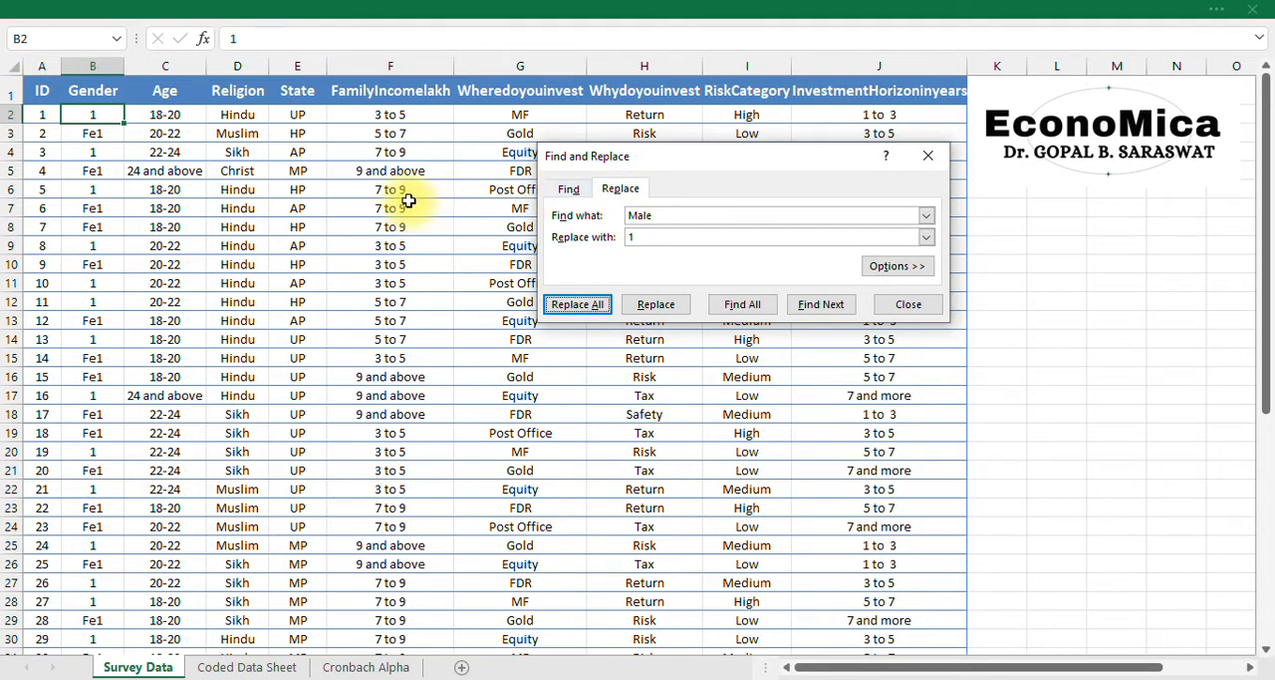
pyautogui.moveTo(406, 198)
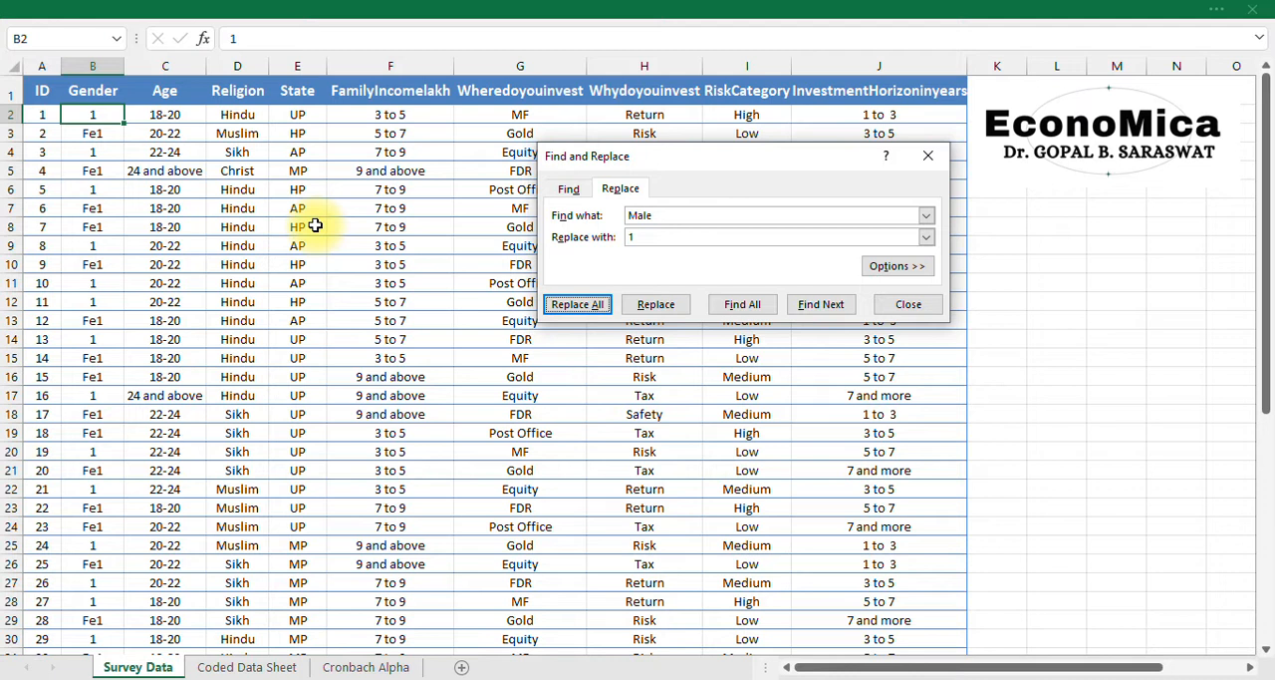
pyautogui.click(577, 304)
pyautogui.write('0')
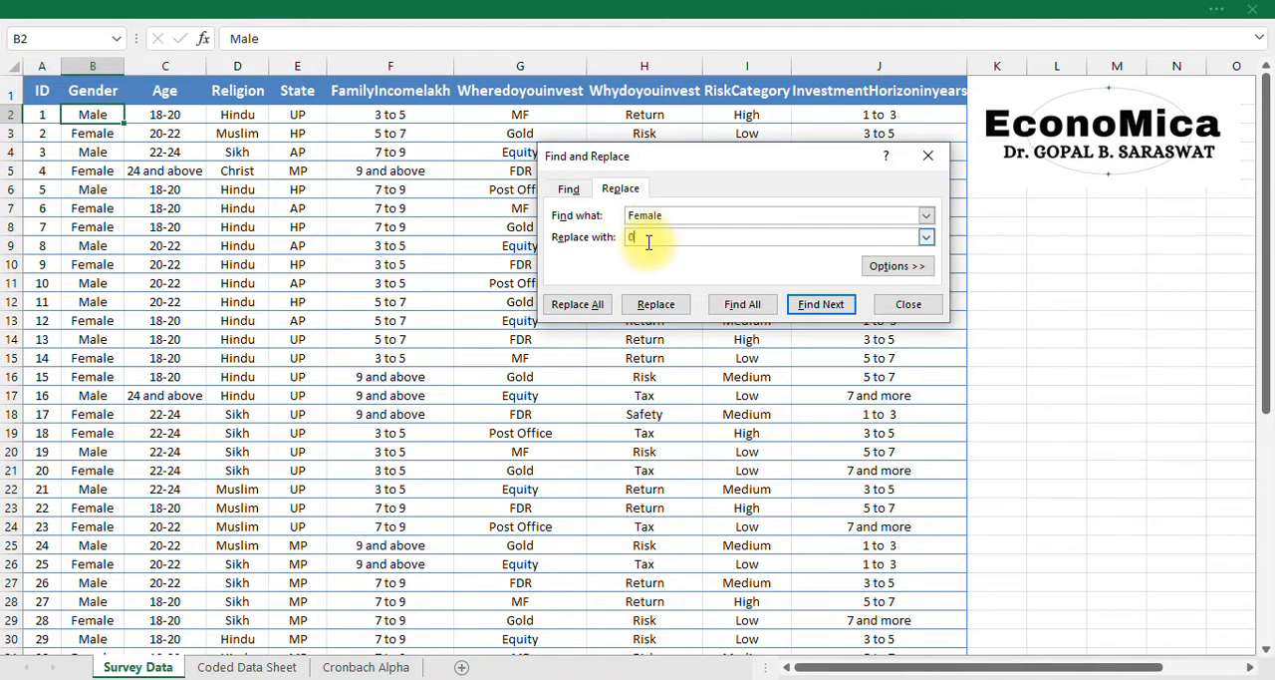
# - Replace all 25 Female answers with 0
pyautogui.click(578, 304)
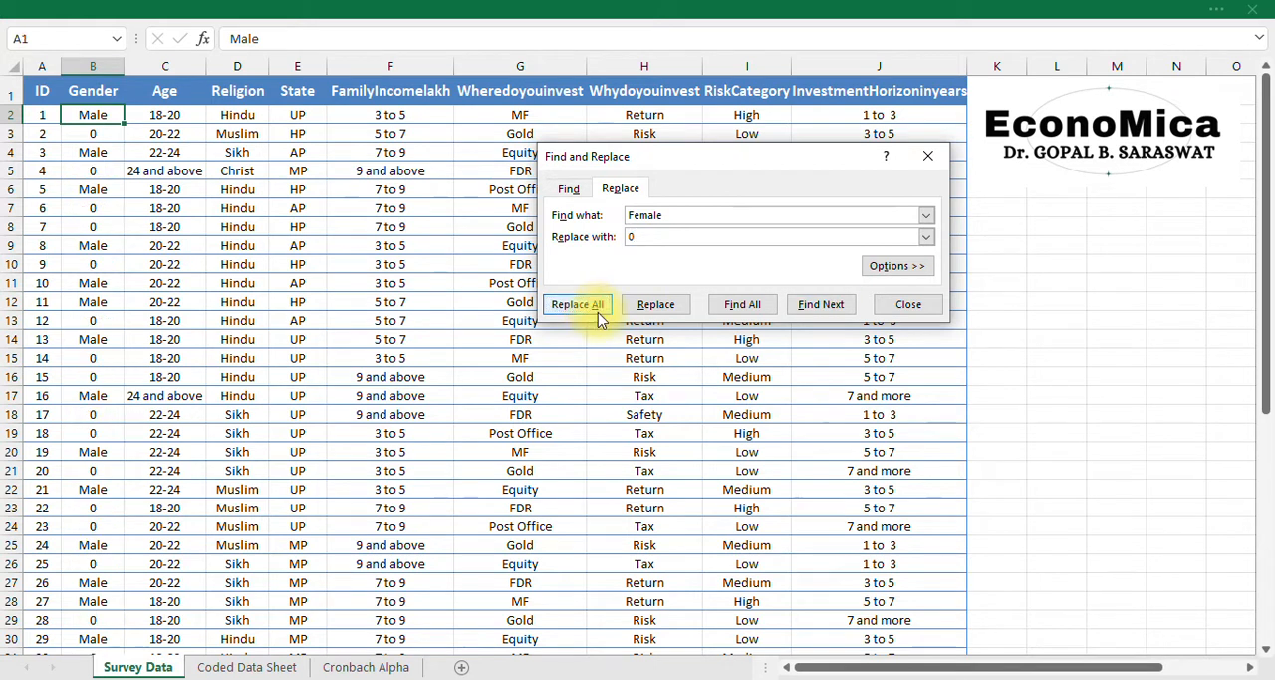
pyautogui.click(577, 304)
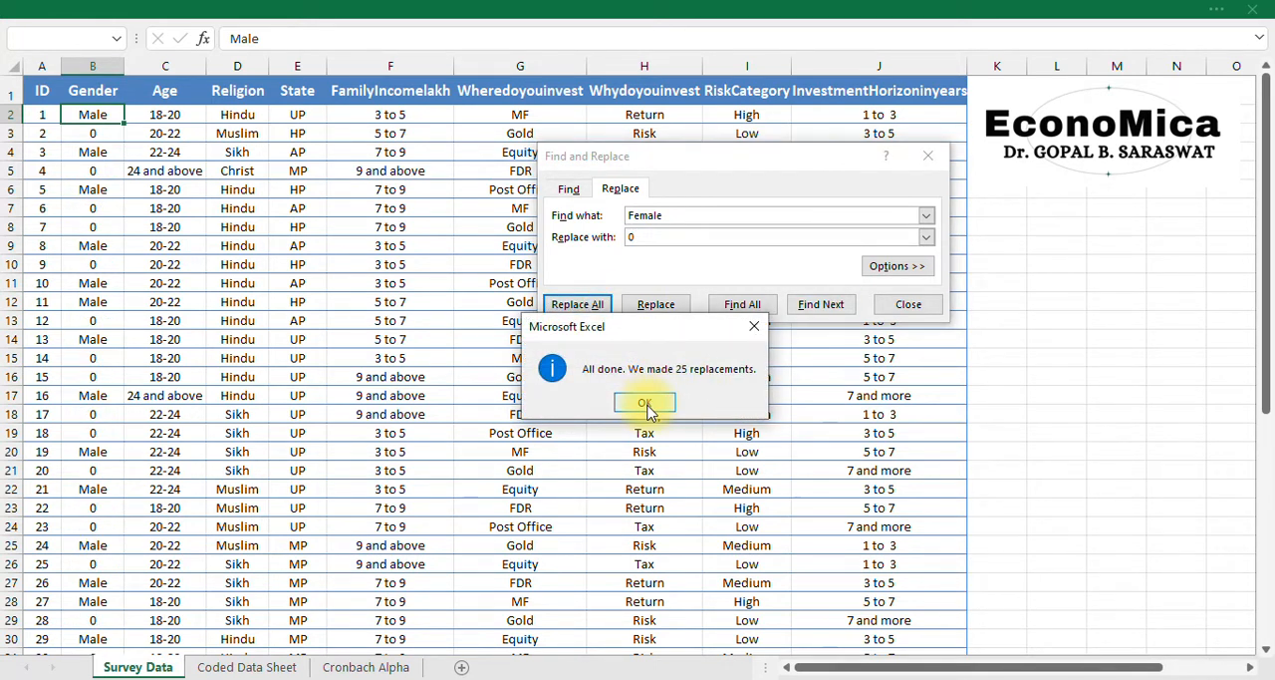
pyautogui.click(645, 402)
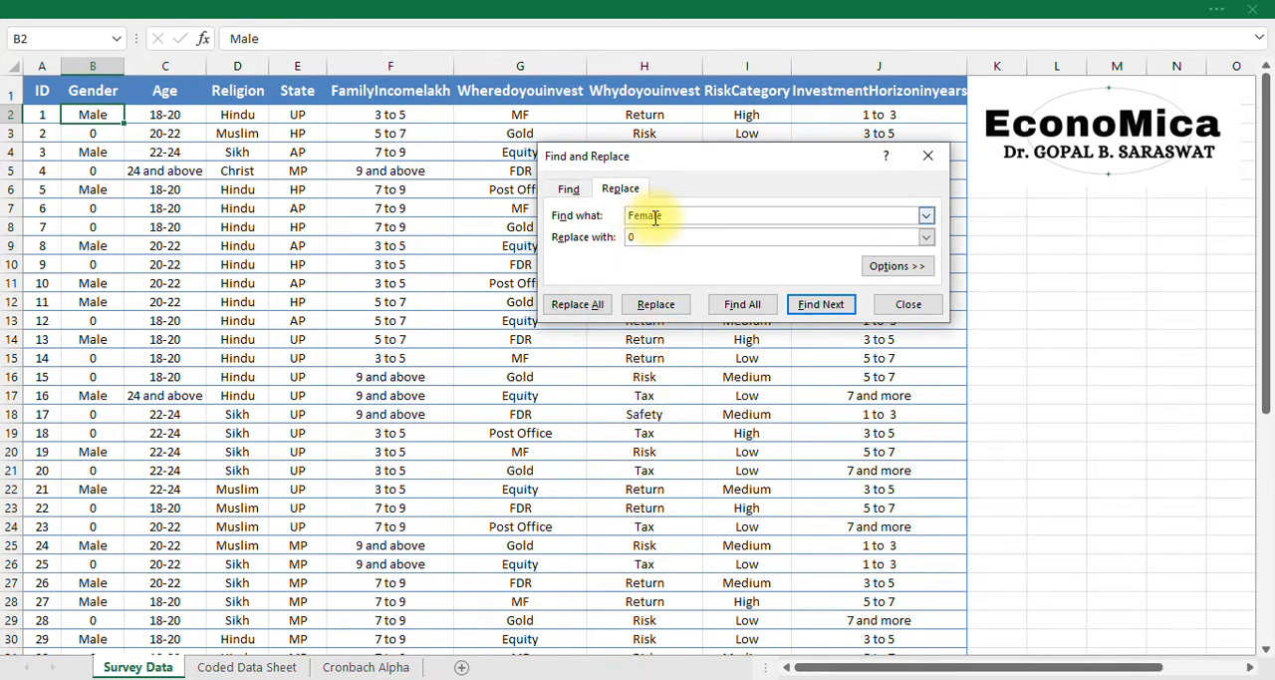
# - Replace all 24 Male answers with 1
pyautogui.write('Male')
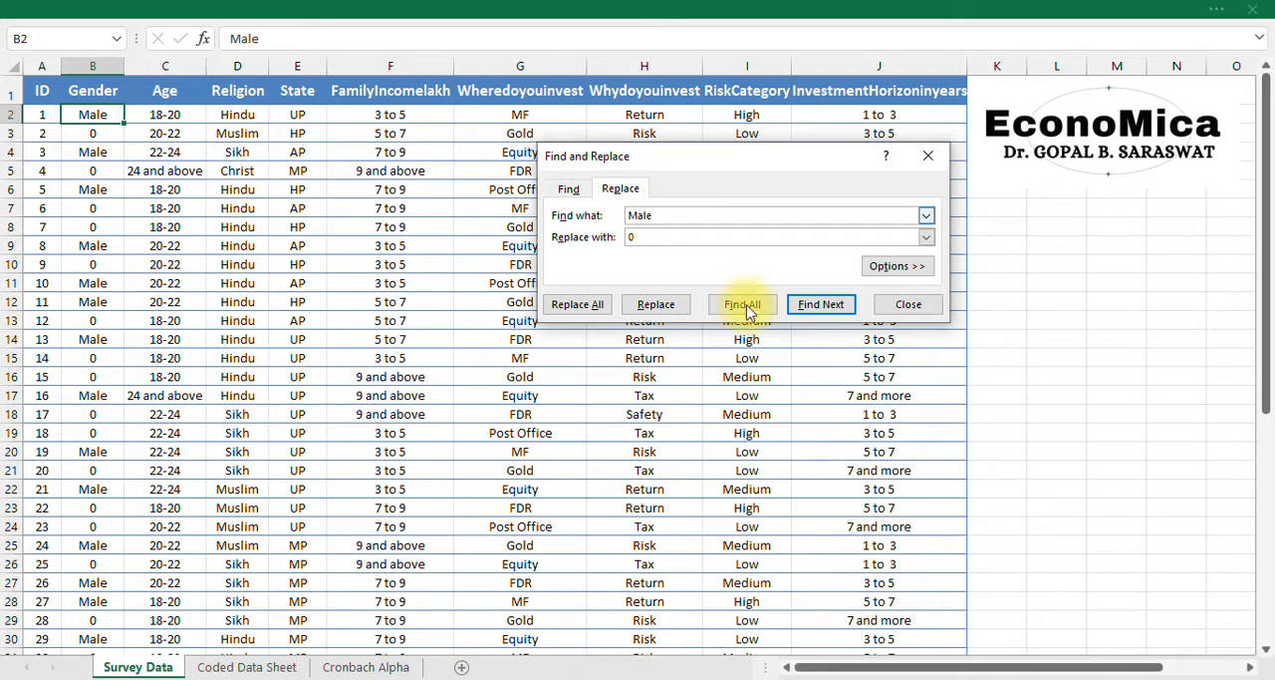
pyautogui.click(777, 237)
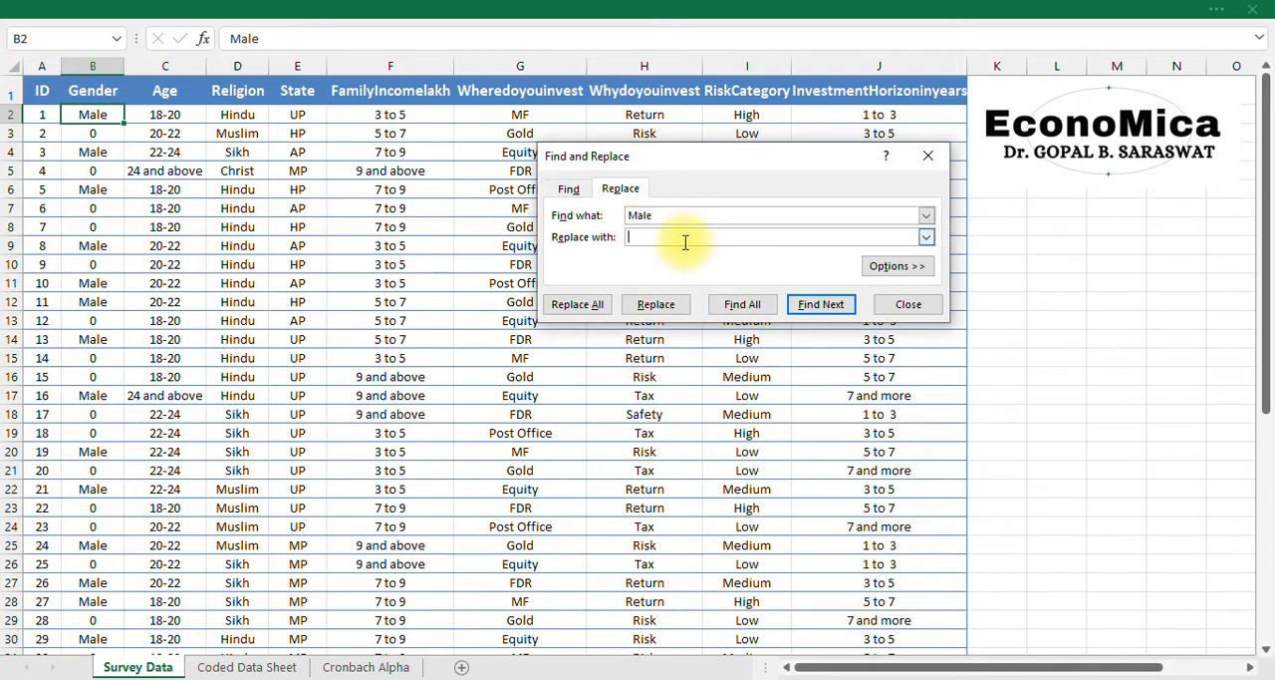
pyautogui.click(577, 304)
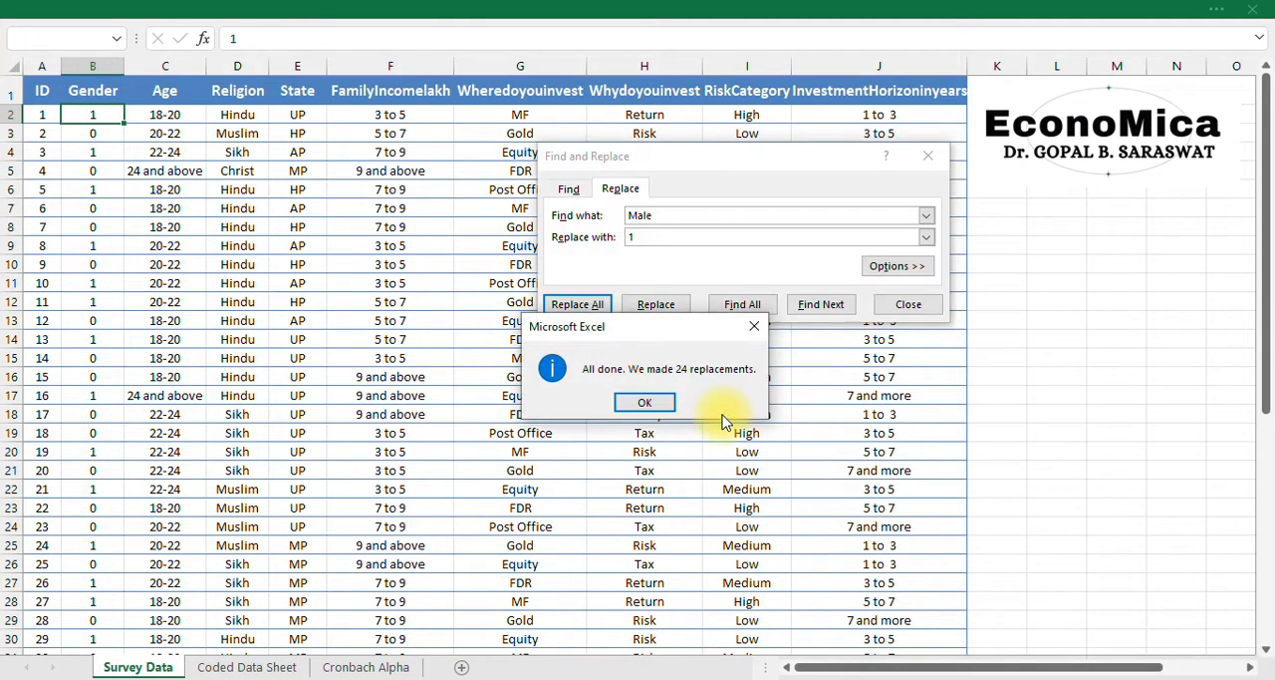
pyautogui.click(643, 401)
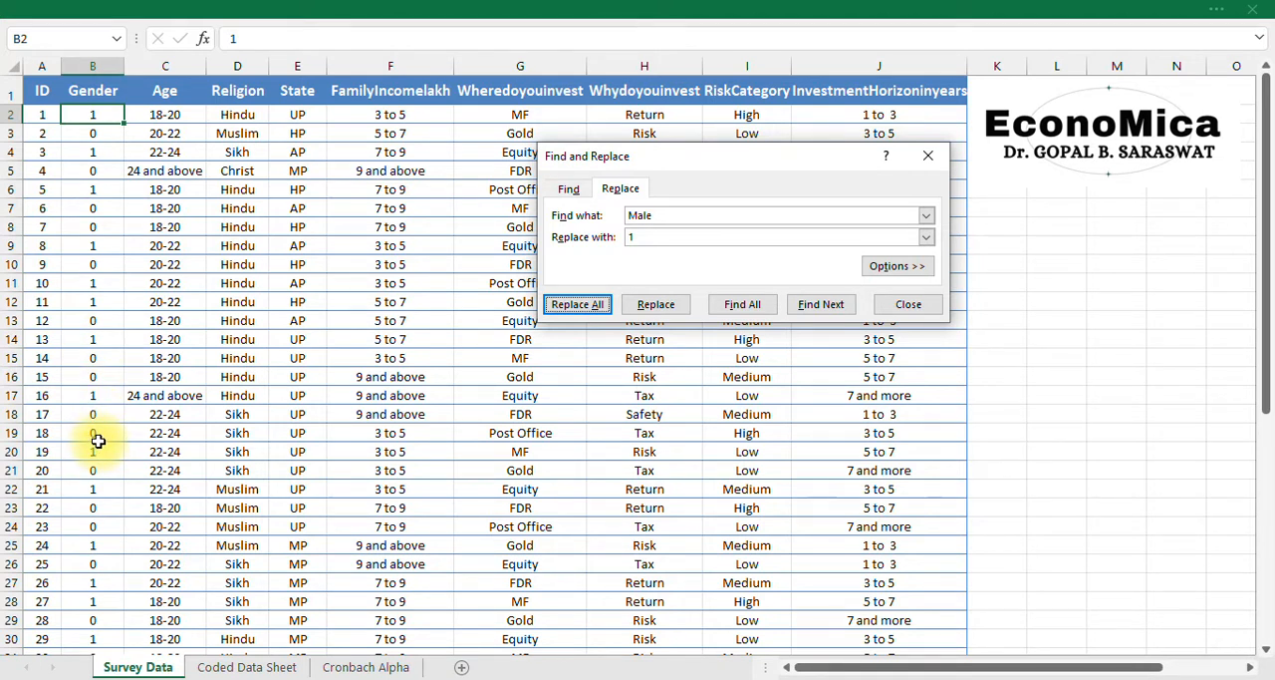
pyautogui.moveTo(120, 413)
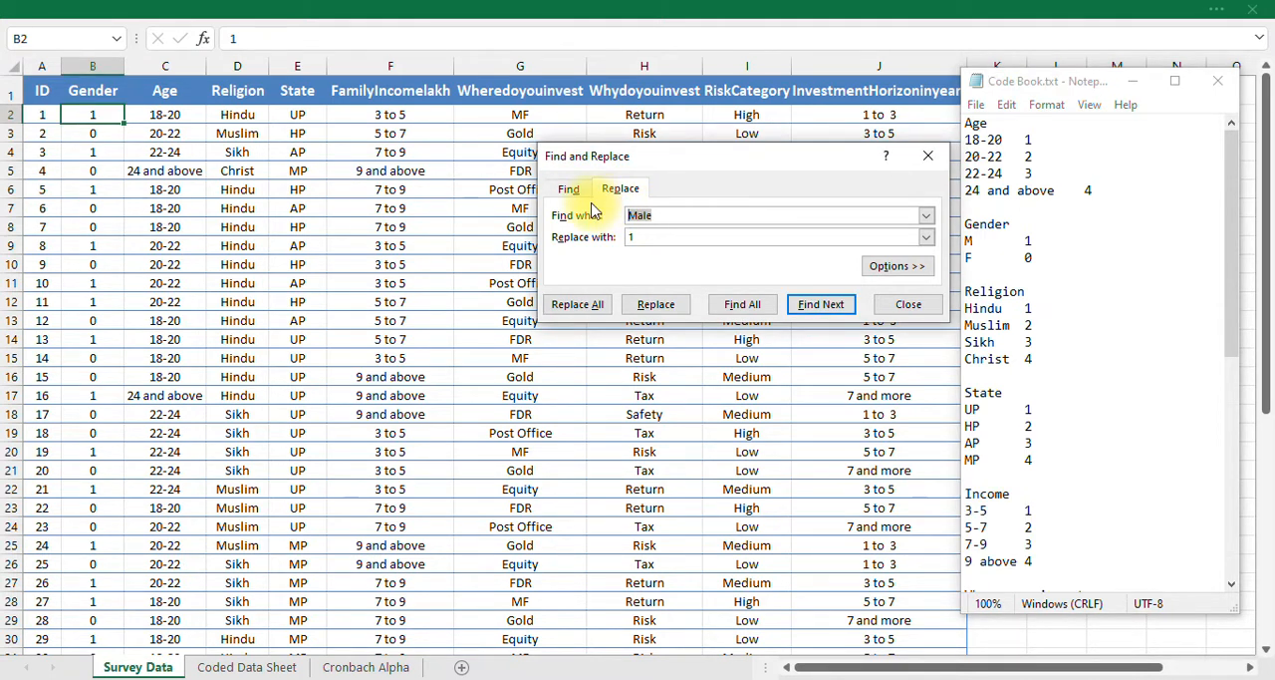
# - Replace the 18-20 age answers with 1 and 20-22 with 2
pyautogui.write('18-20')
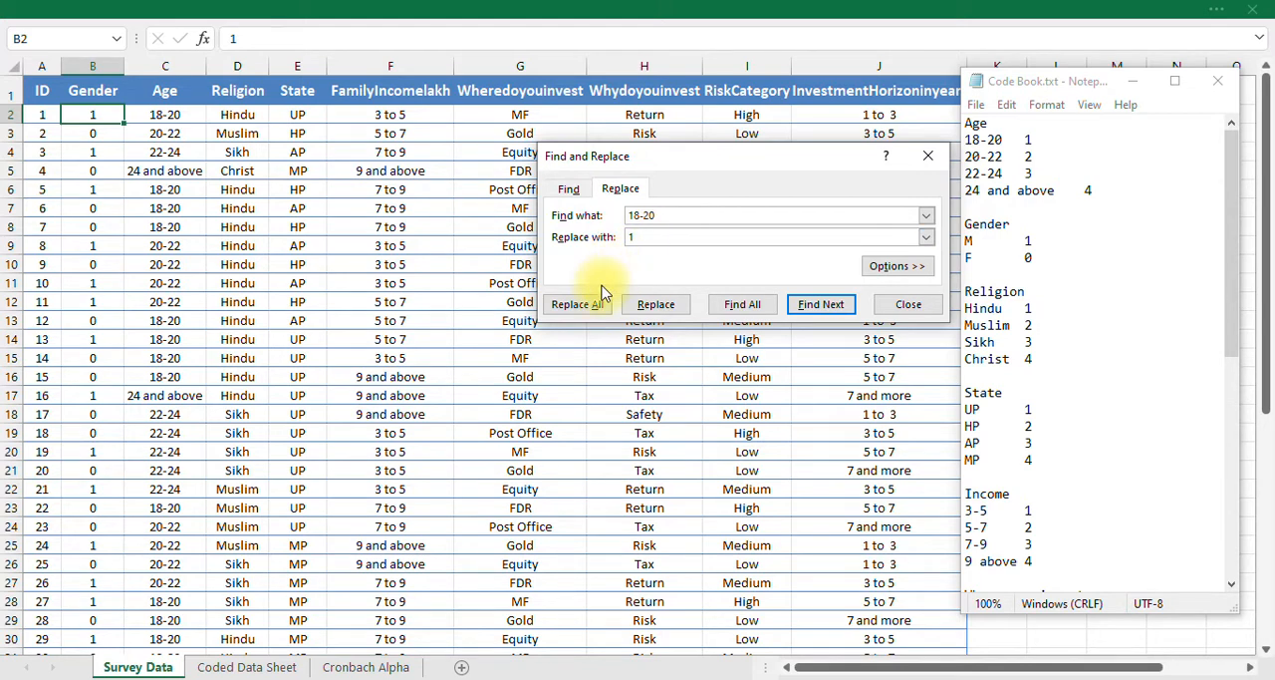
pyautogui.click(577, 304)
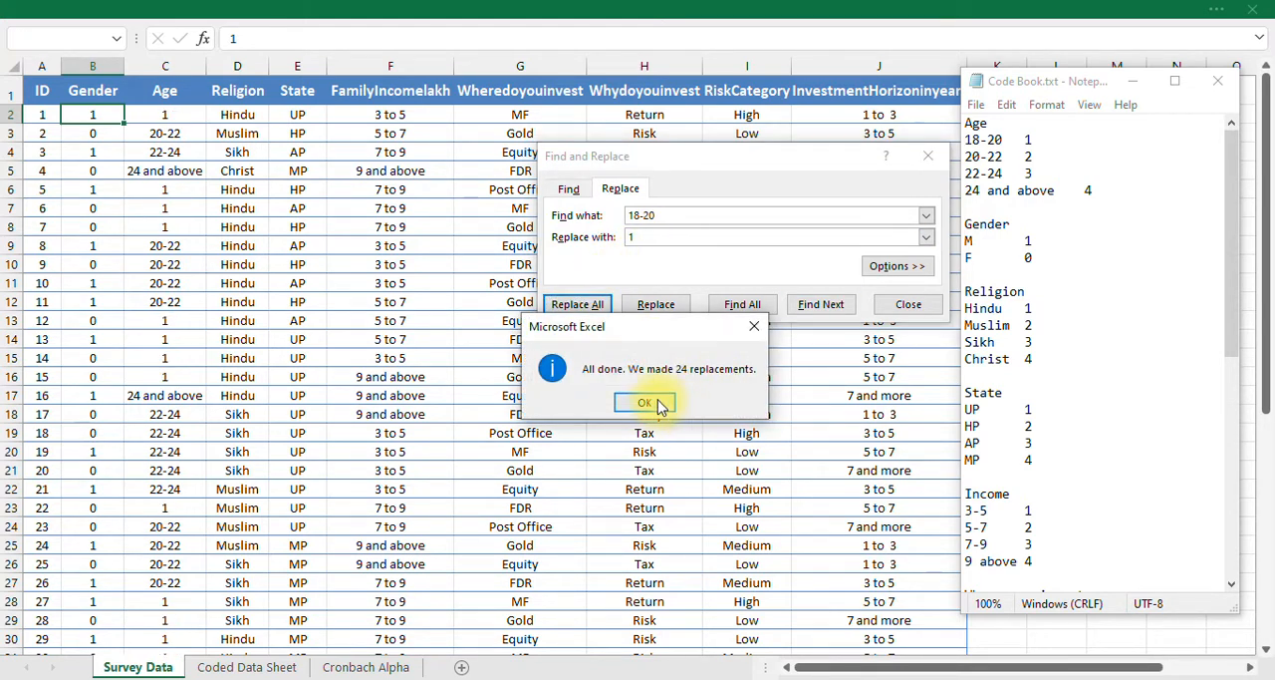
pyautogui.click(644, 401)
pyautogui.write('20-22')
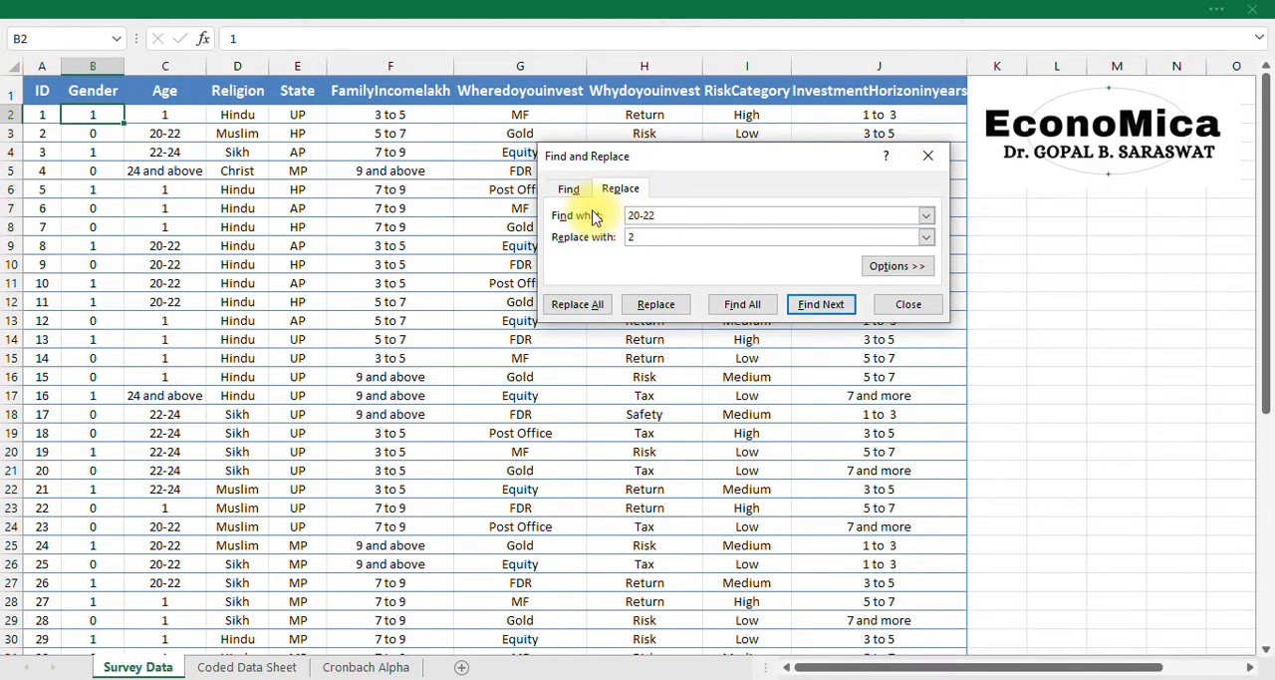
pyautogui.click(577, 304)
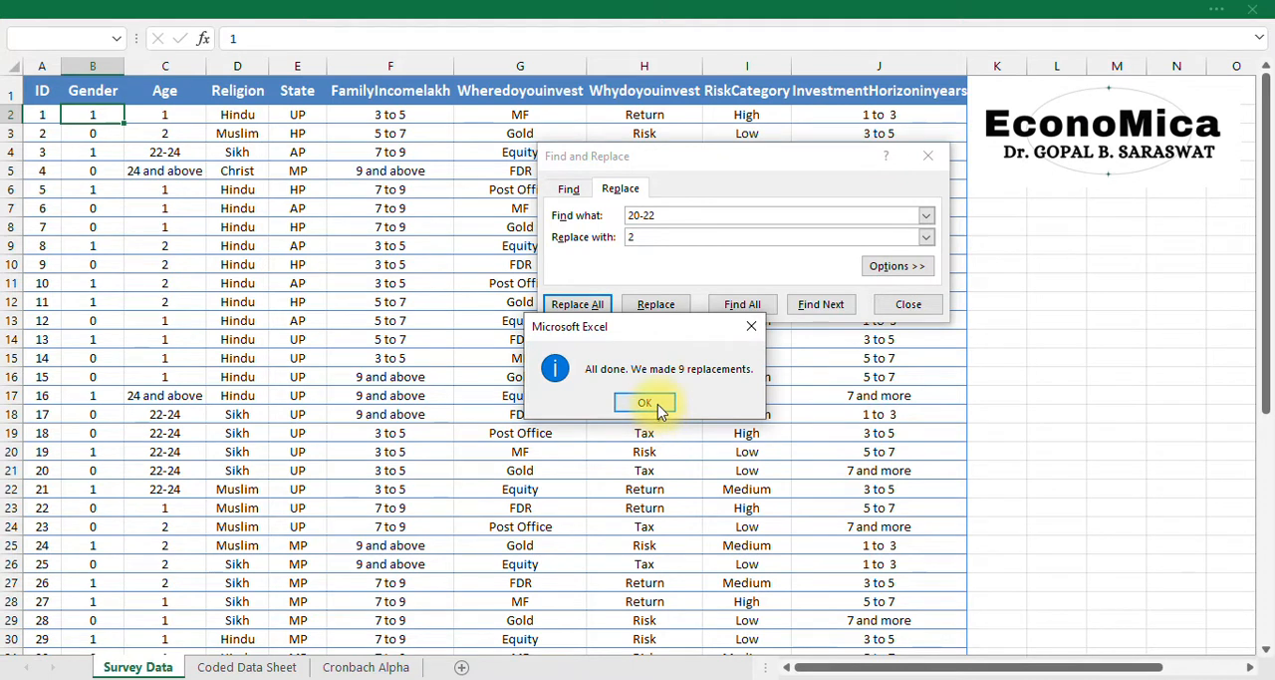
pyautogui.click(644, 401)
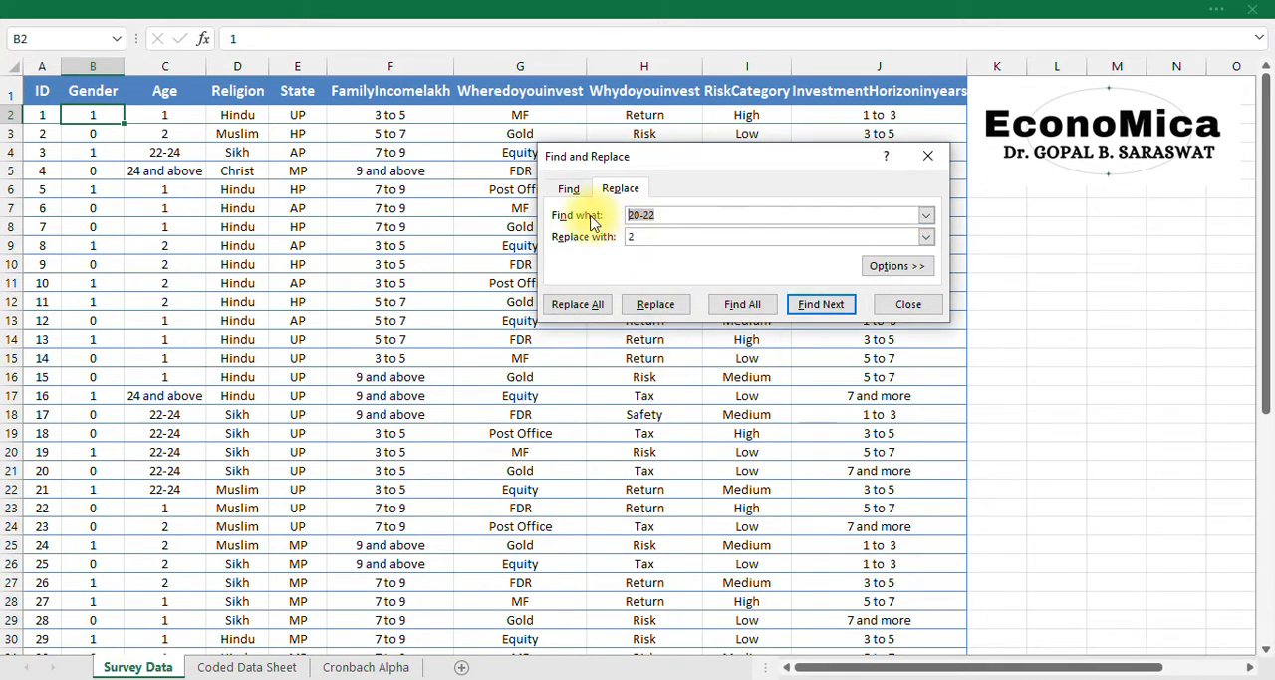
# - Replace the 22-24 age answers with 3 and 24 and above with 4
pyautogui.write('22-24')
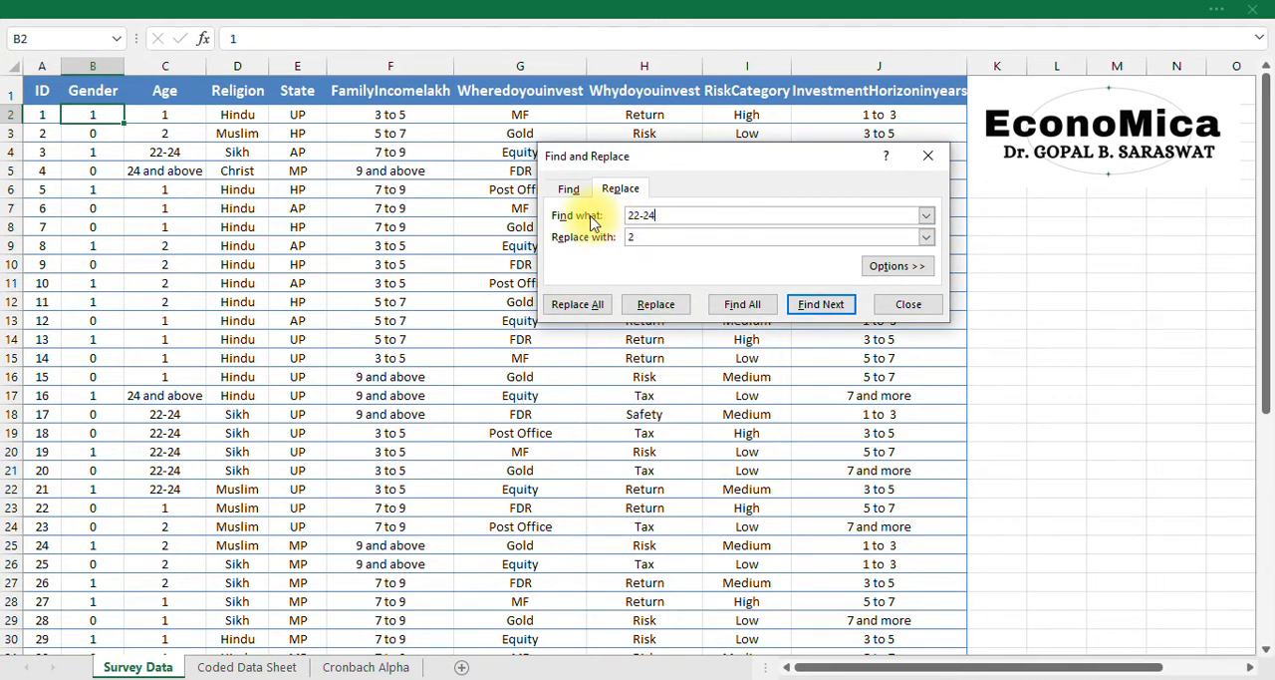
pyautogui.write('3')
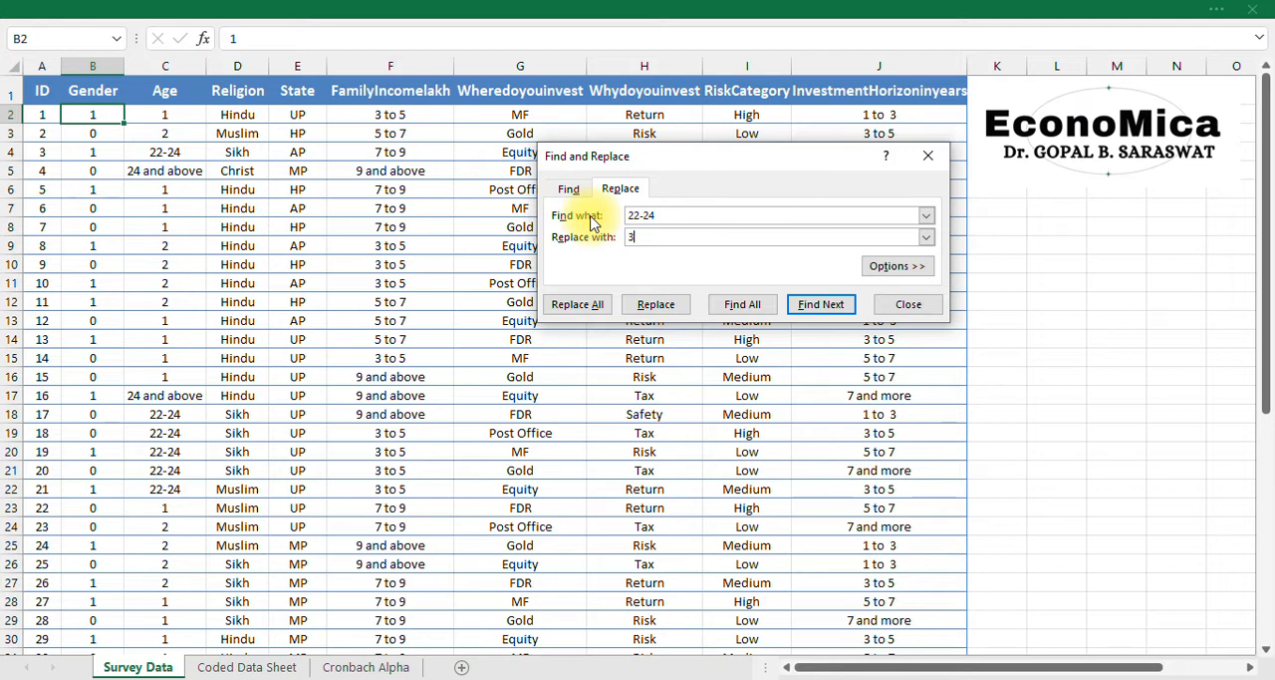
pyautogui.click(577, 304)
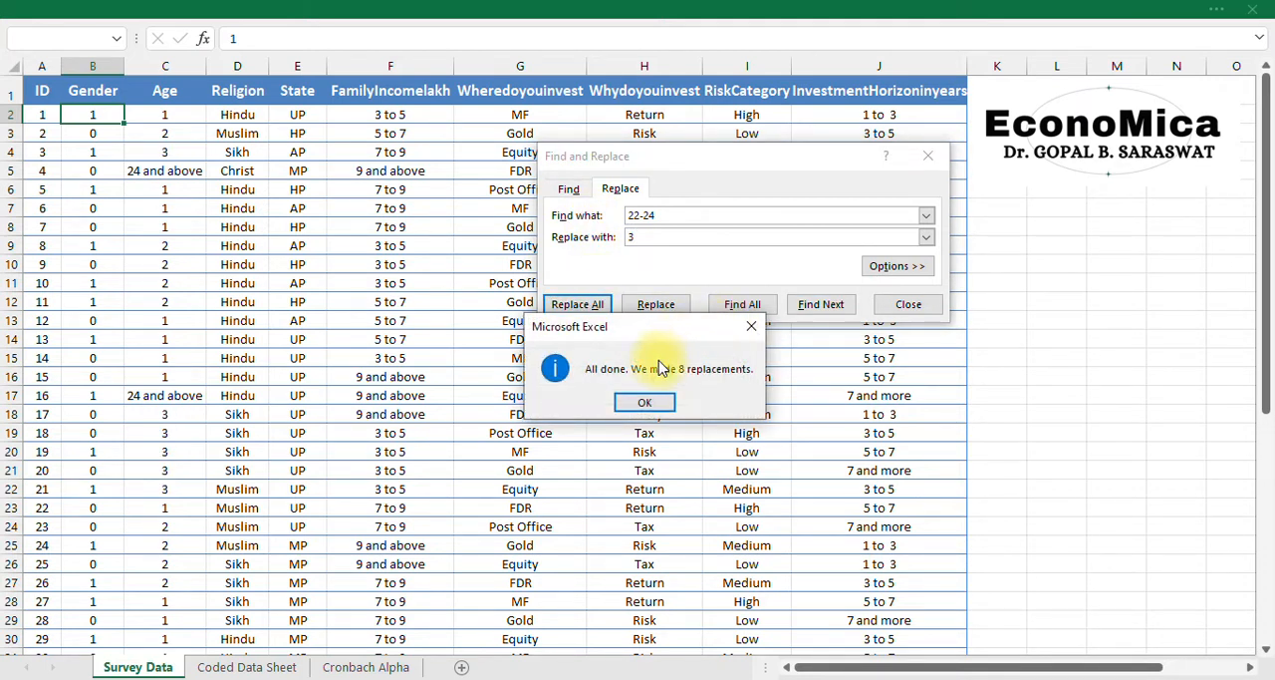
pyautogui.click(644, 401)
pyautogui.write('24 and above')
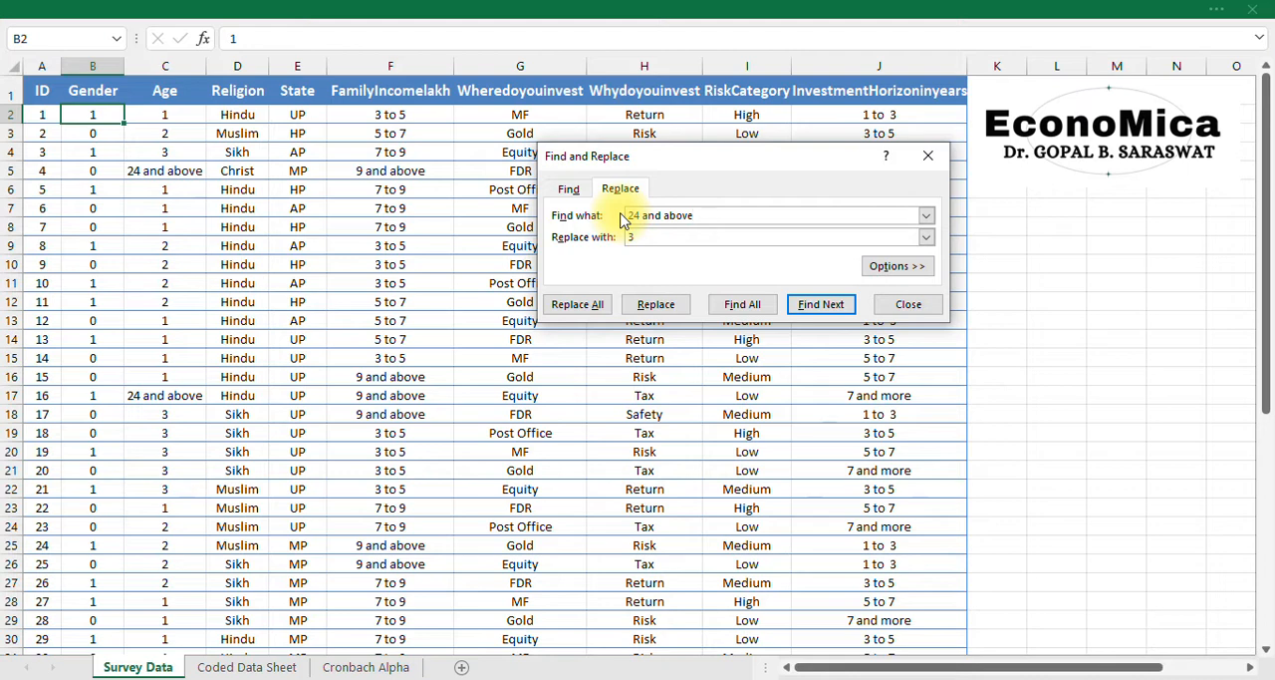
pyautogui.click(577, 304)
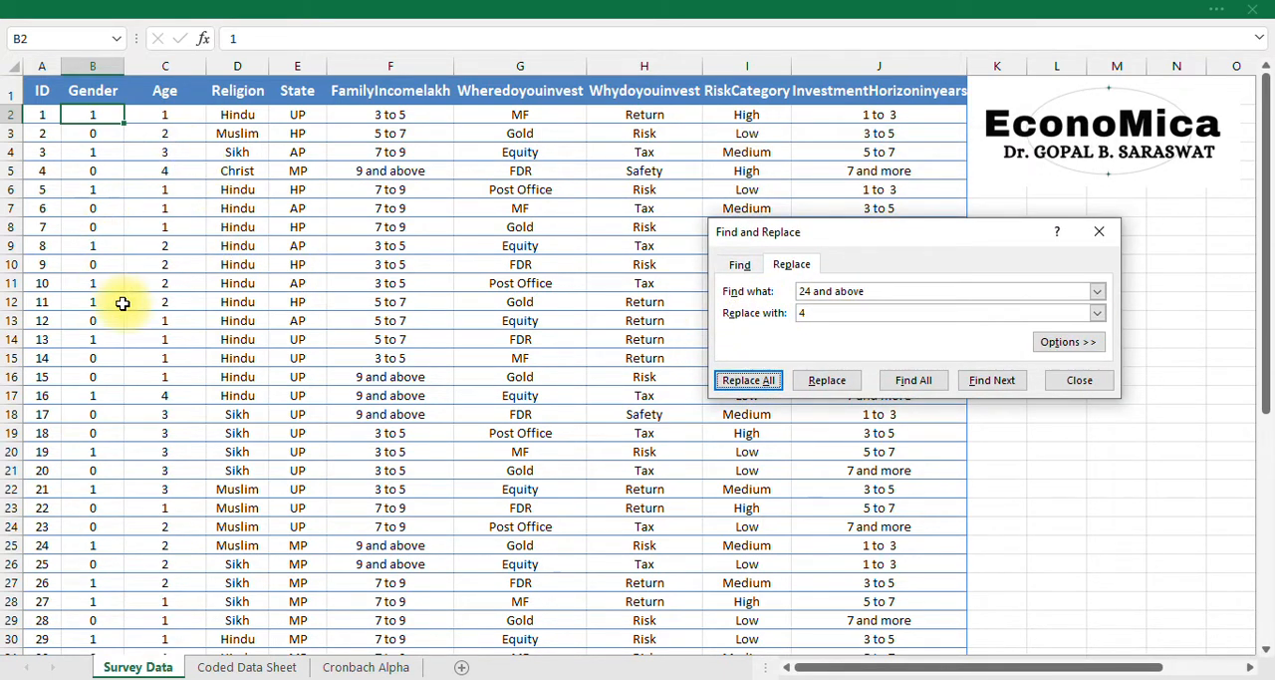
pyautogui.moveTo(121, 293)
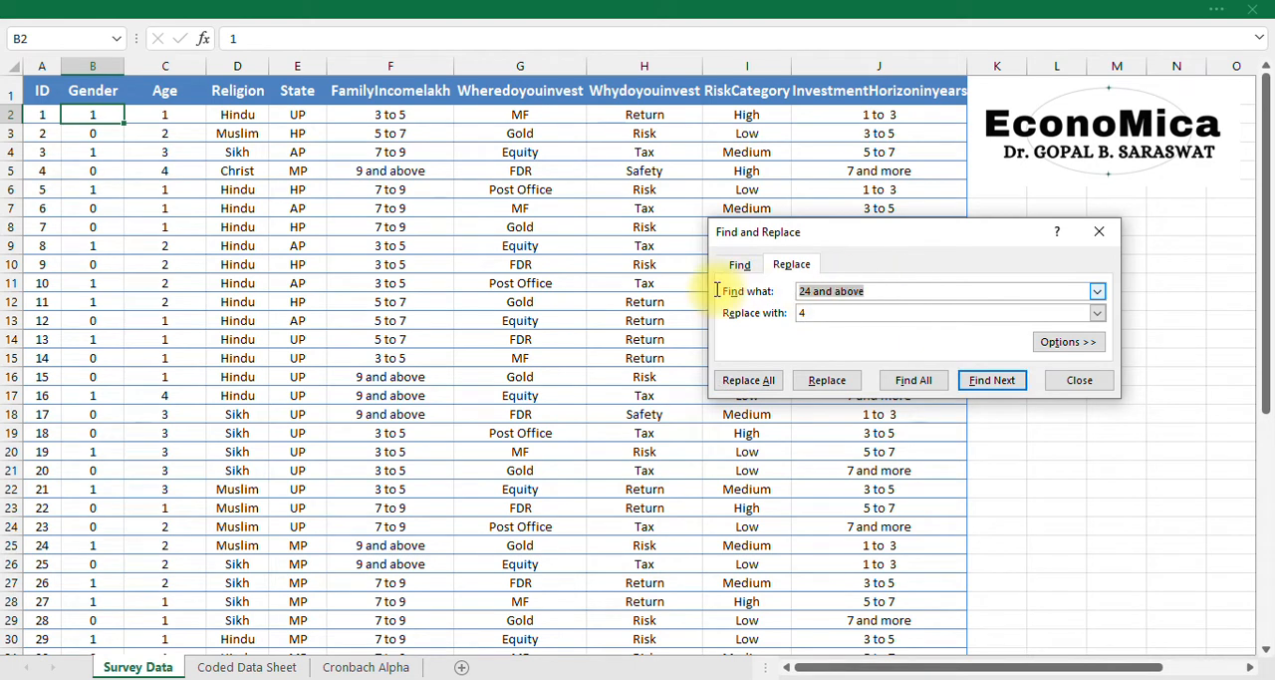
# - Replace all 22 Hindu responses with 1
pyautogui.write('Hin')
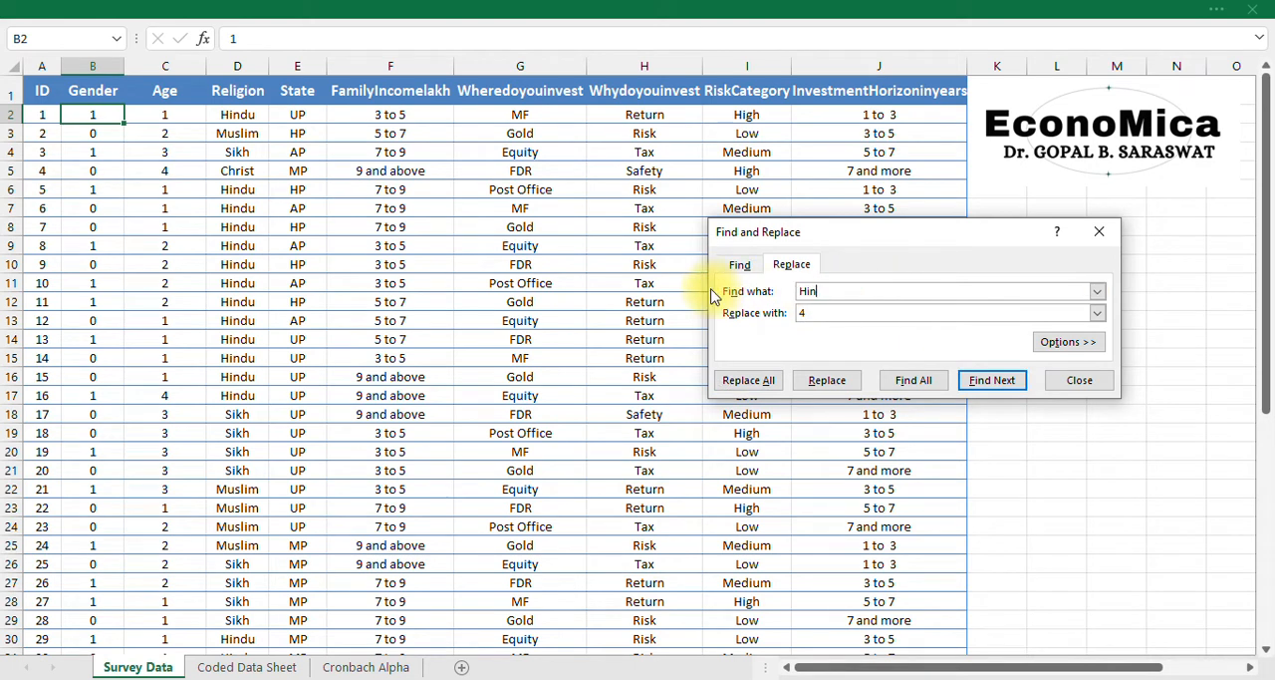
pyautogui.write('du')
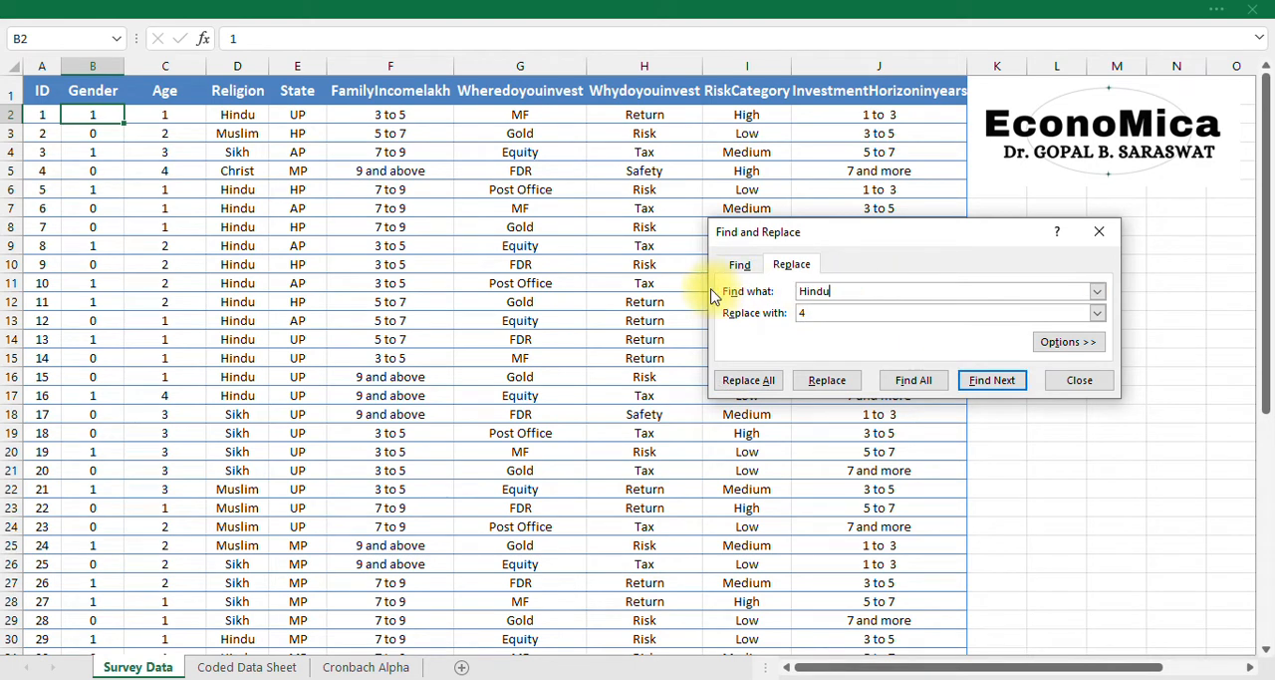
pyautogui.click(1083, 354)
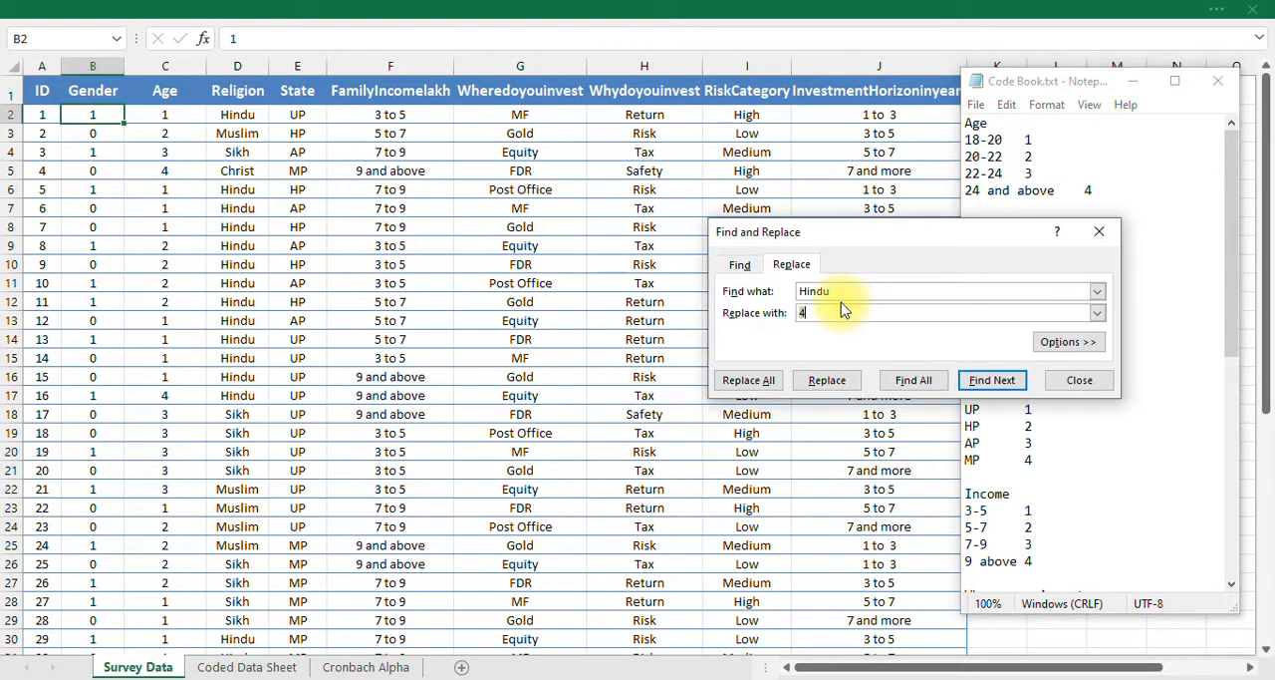
pyautogui.click(749, 379)
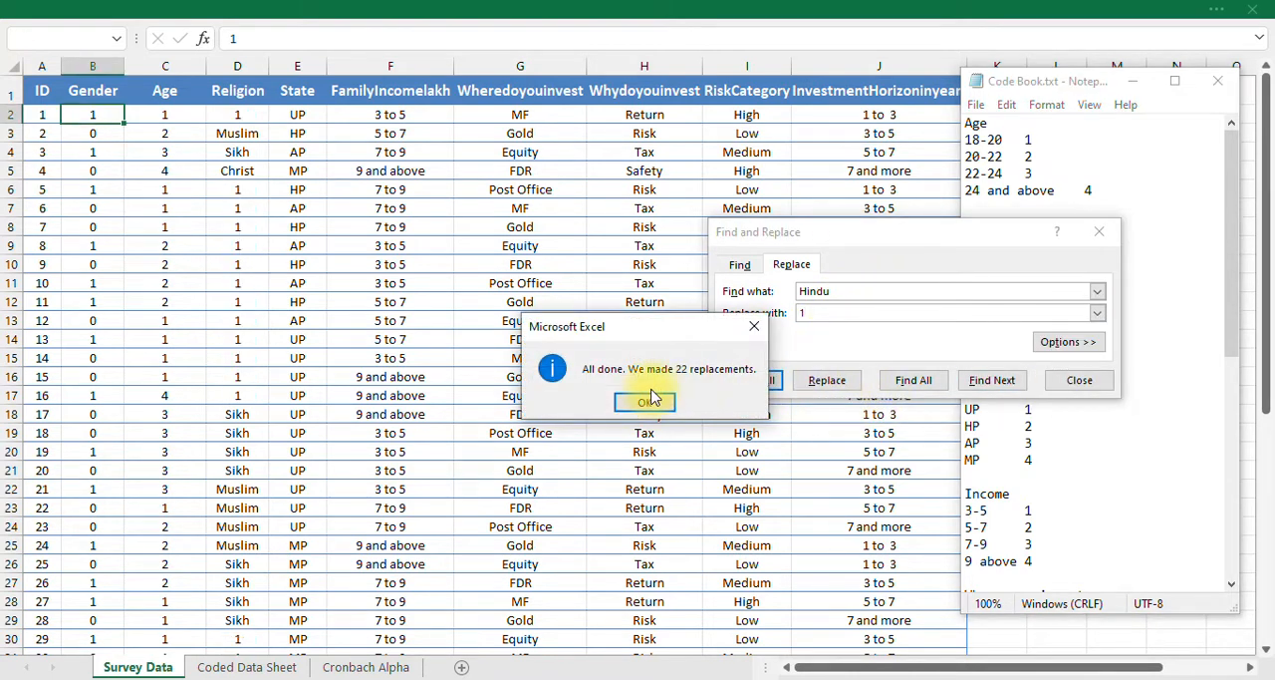
pyautogui.click(644, 401)
pyautogui.write('Sikh')
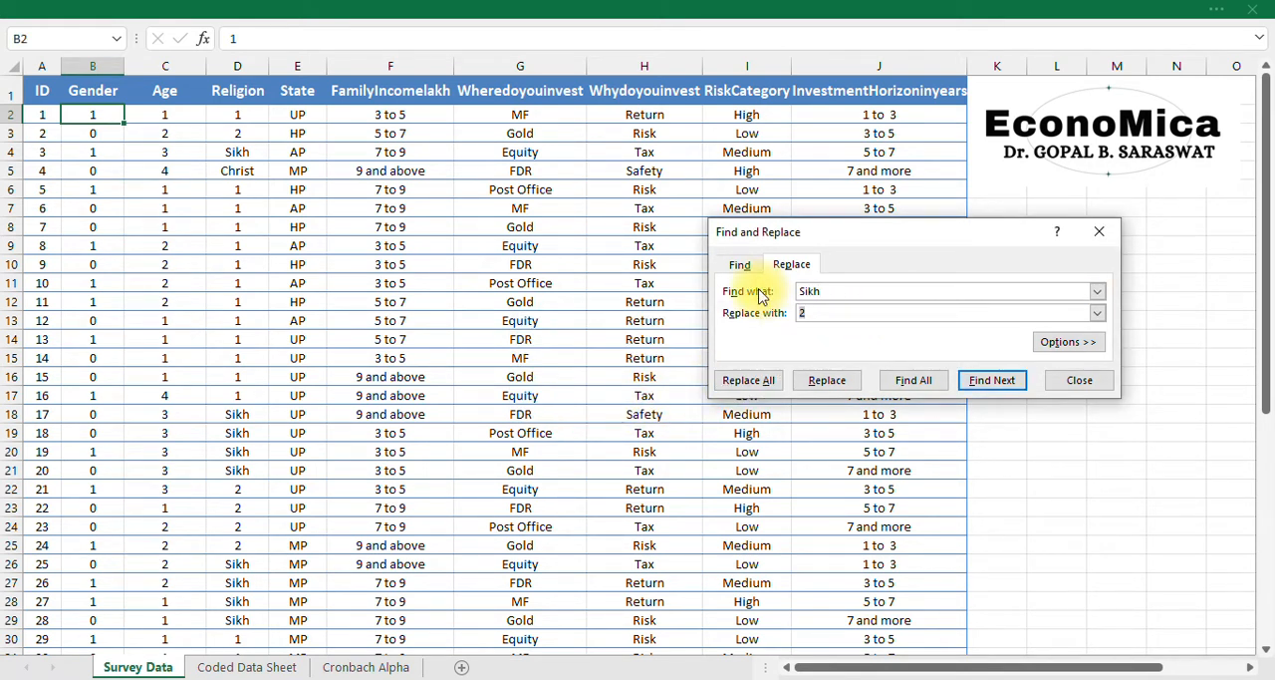
# - Replace Sikh responses with 3 and Christ responses with 4
pyautogui.click(748, 379)
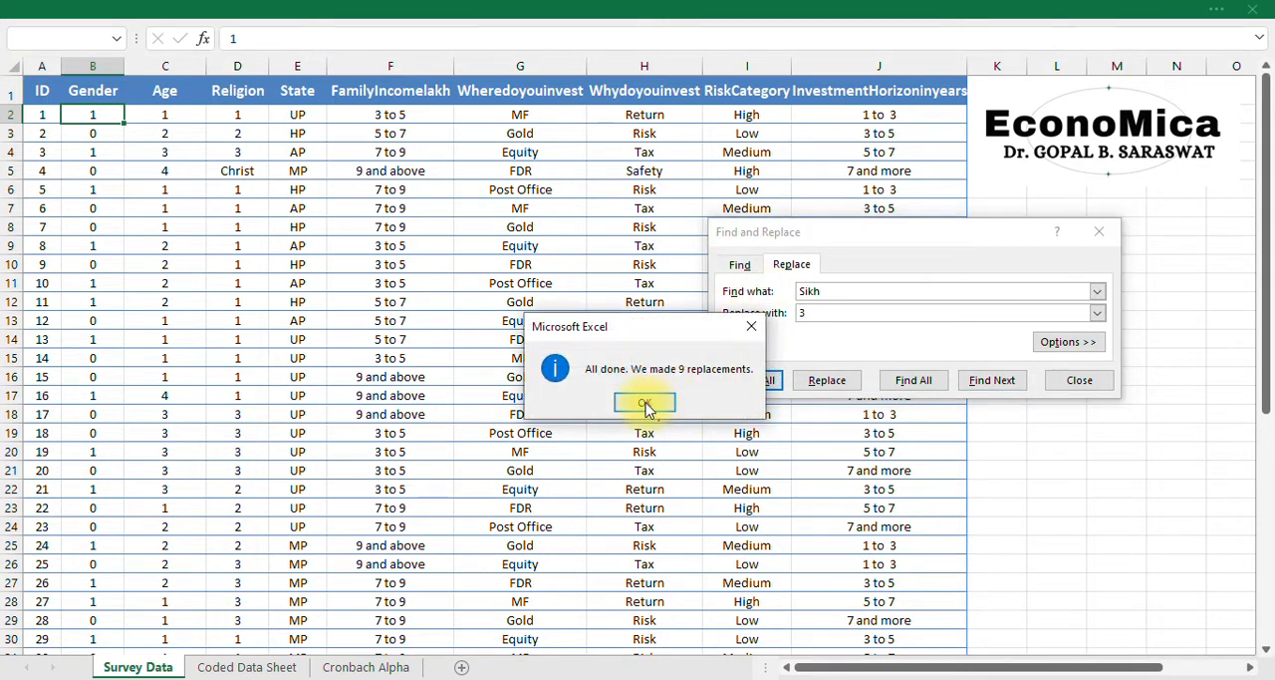
pyautogui.click(645, 402)
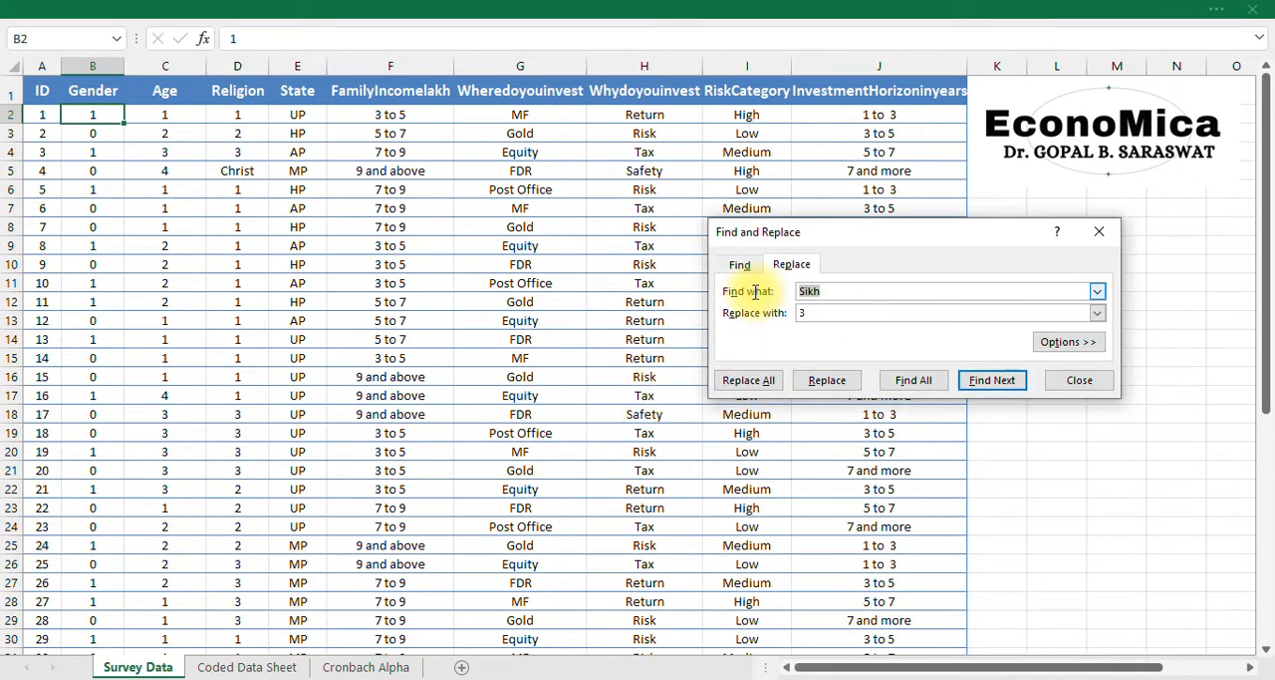
pyautogui.write('Christ')
pyautogui.click(952, 313)
pyautogui.write('4')
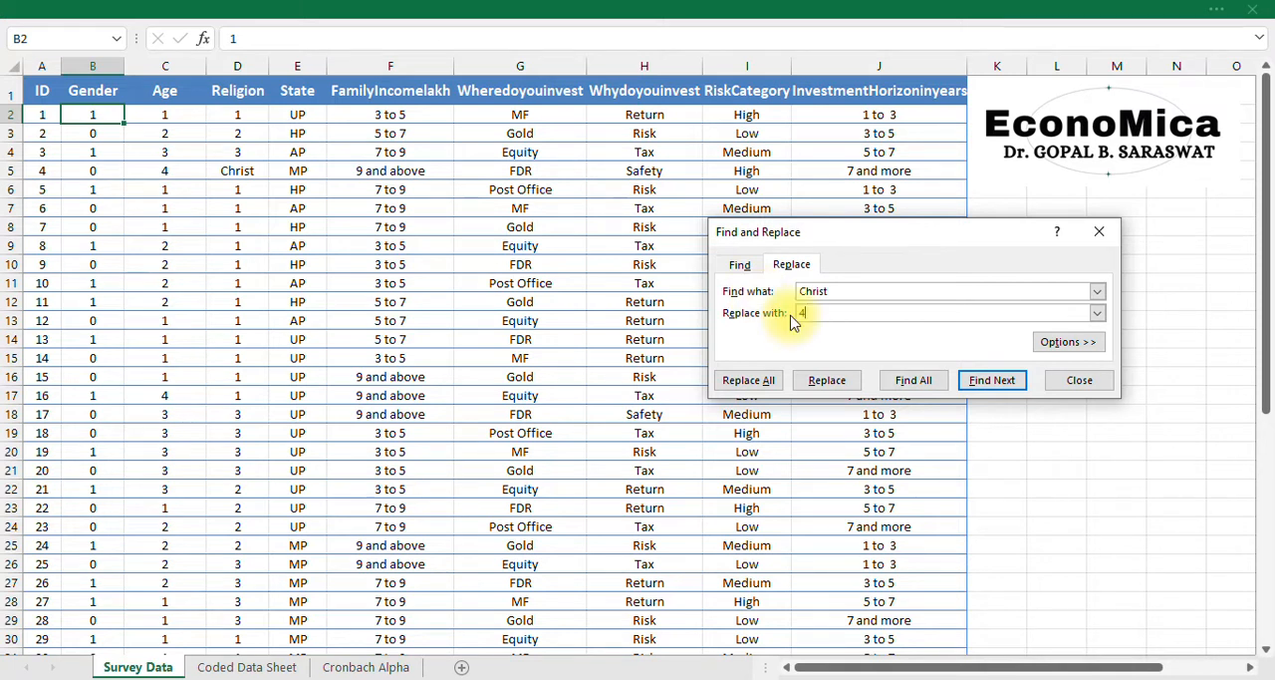
pyautogui.click(748, 380)
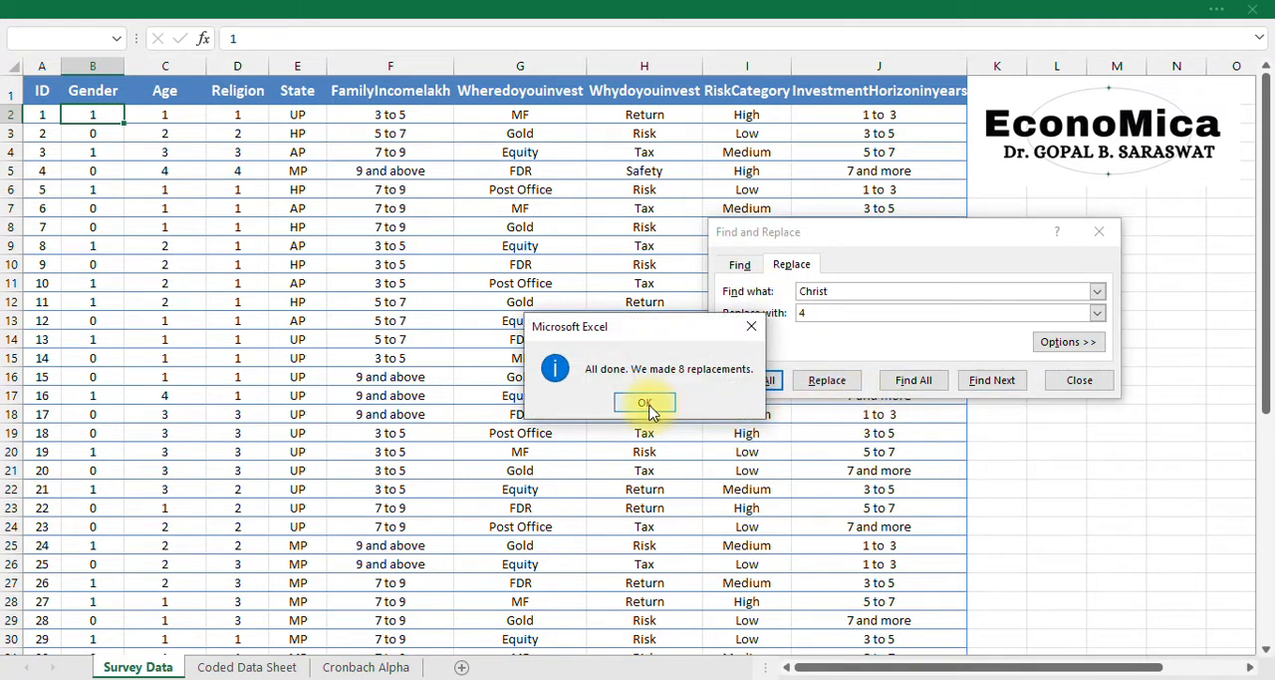
pyautogui.click(645, 401)
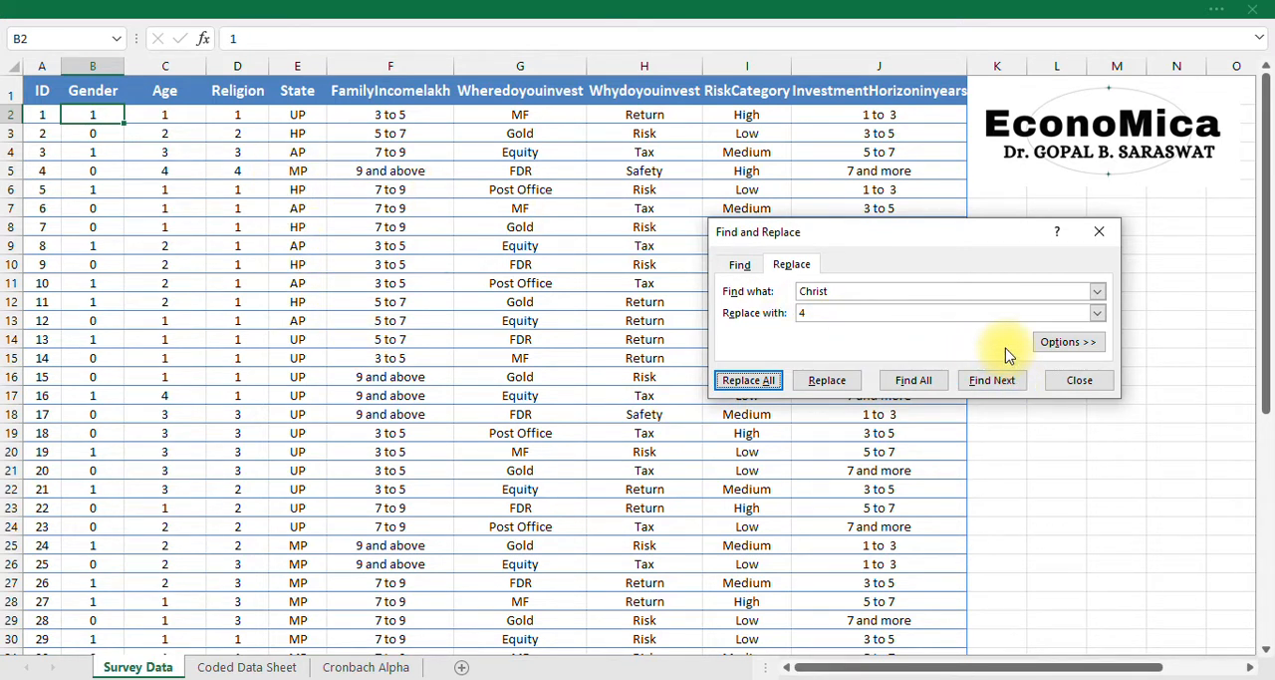
pyautogui.moveTo(1008, 353)
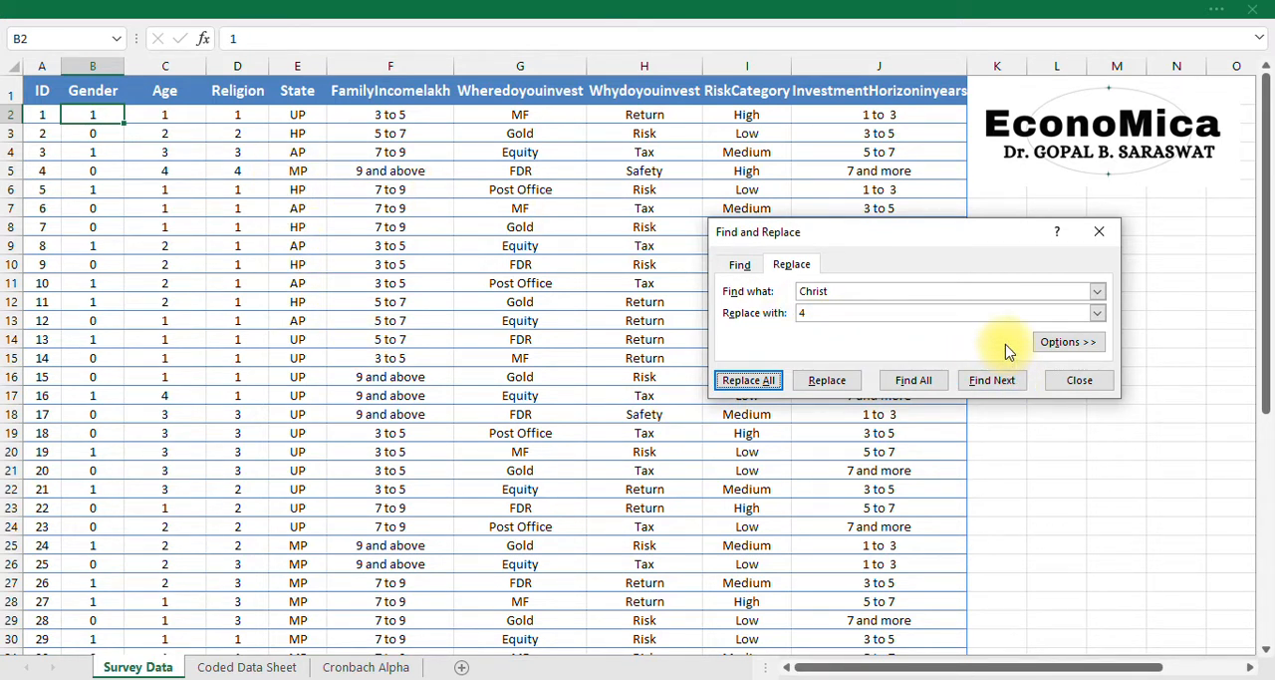
pyautogui.moveTo(1096, 264)
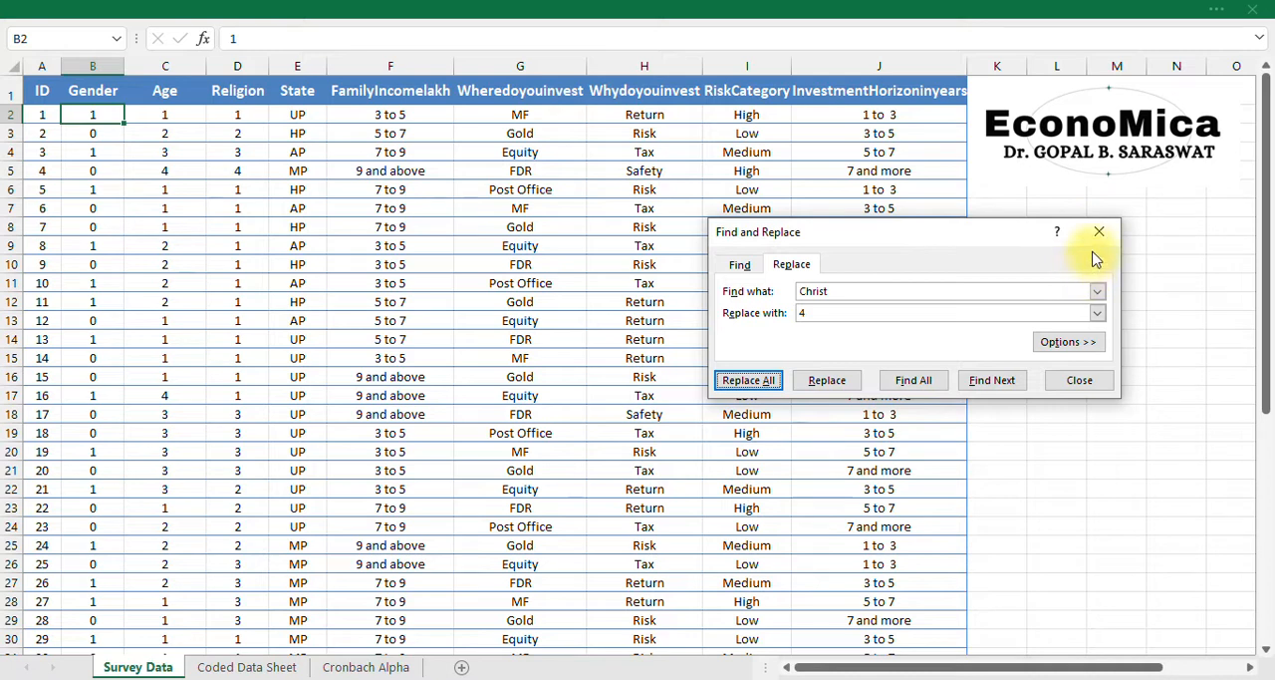
# - Close Find and Replace and switch to the Coded Data Sheet tab
pyautogui.click(1099, 231)
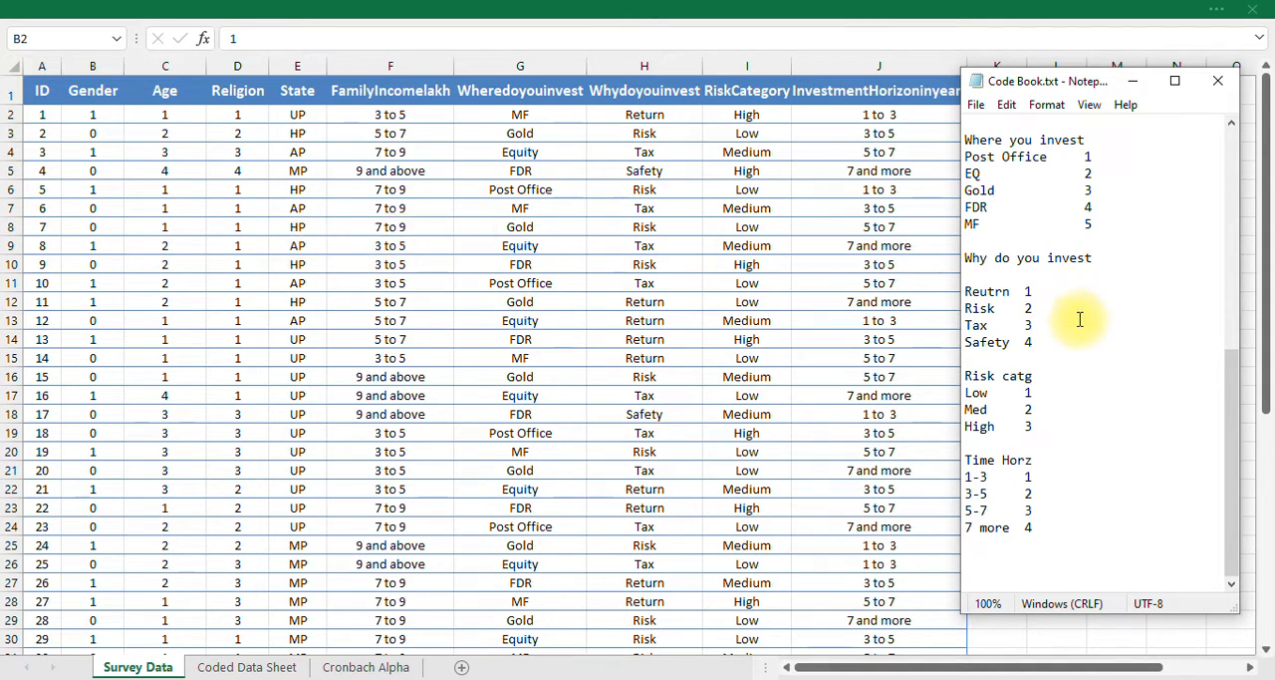
pyautogui.moveTo(1064, 373)
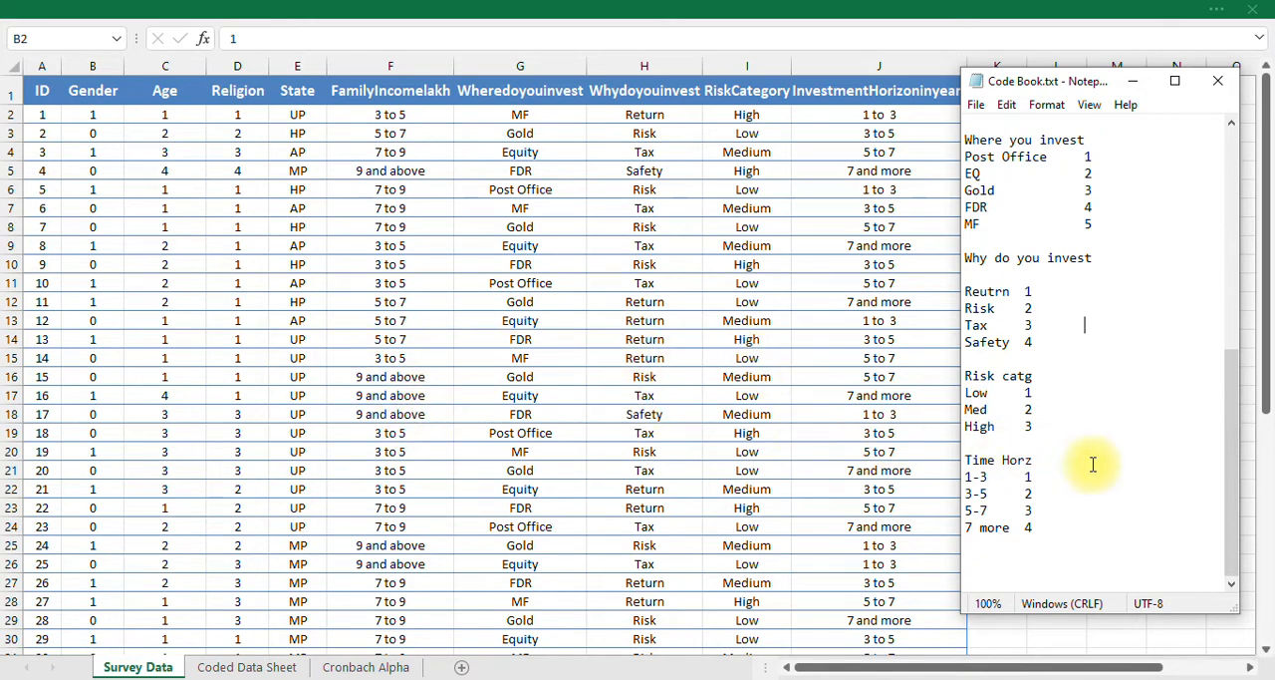
pyautogui.click(246, 667)
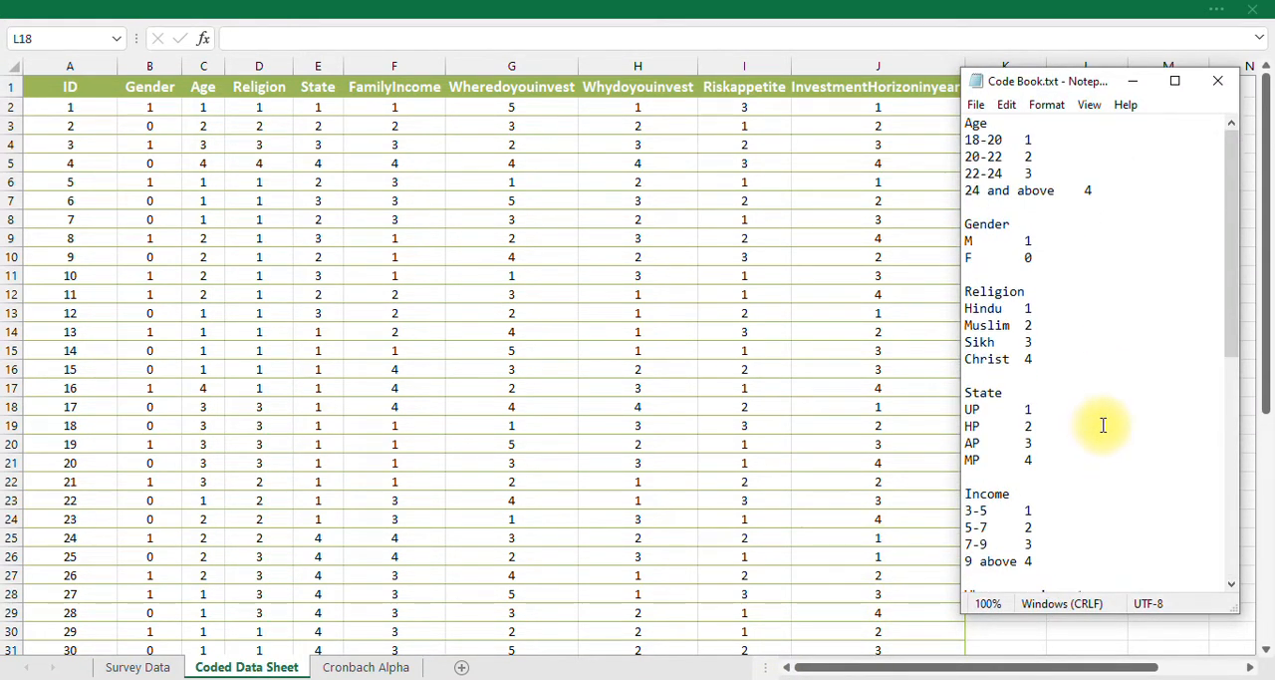
# - Check the Gender, Religion and investment place codes, scrolling through all respondents
pyautogui.scroll(-3)
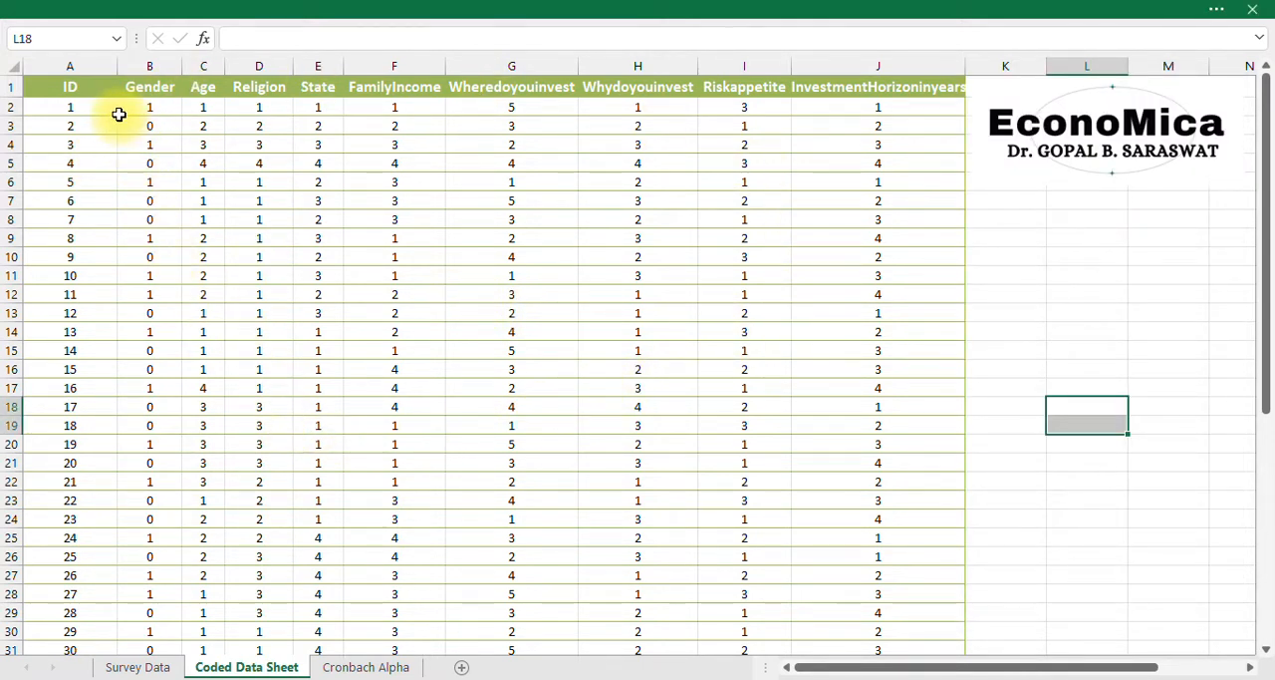
pyautogui.click(149, 107)
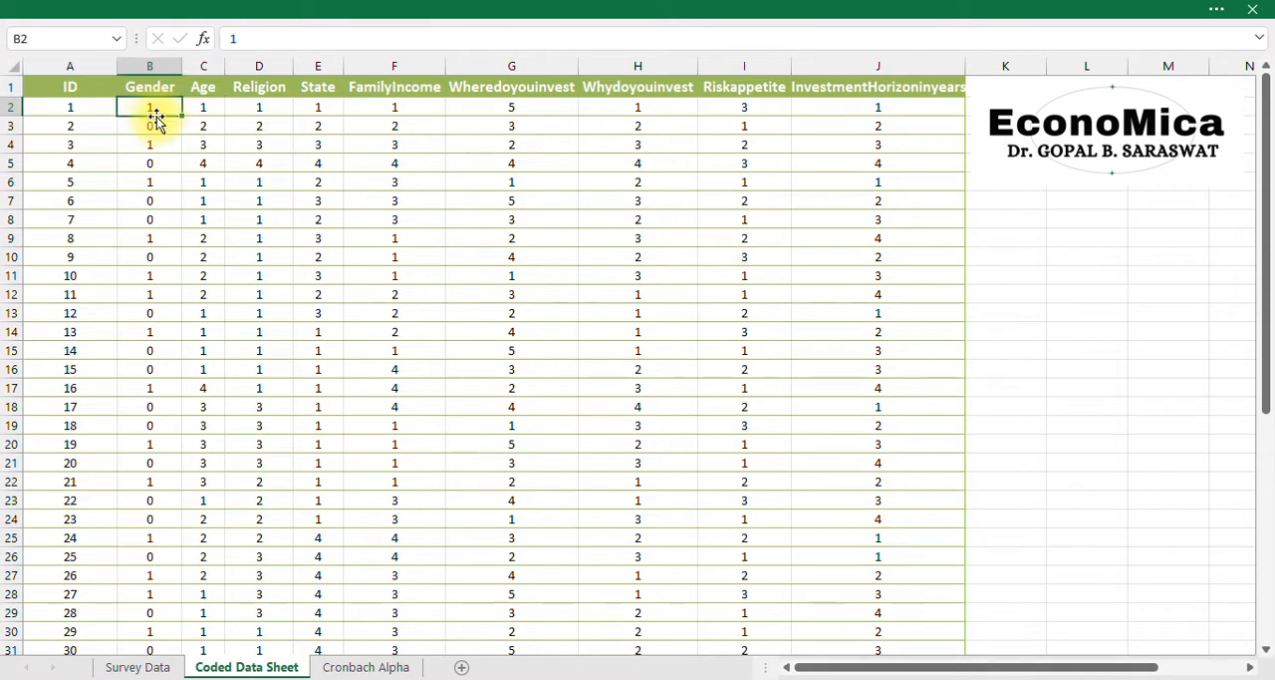
pyautogui.click(204, 106)
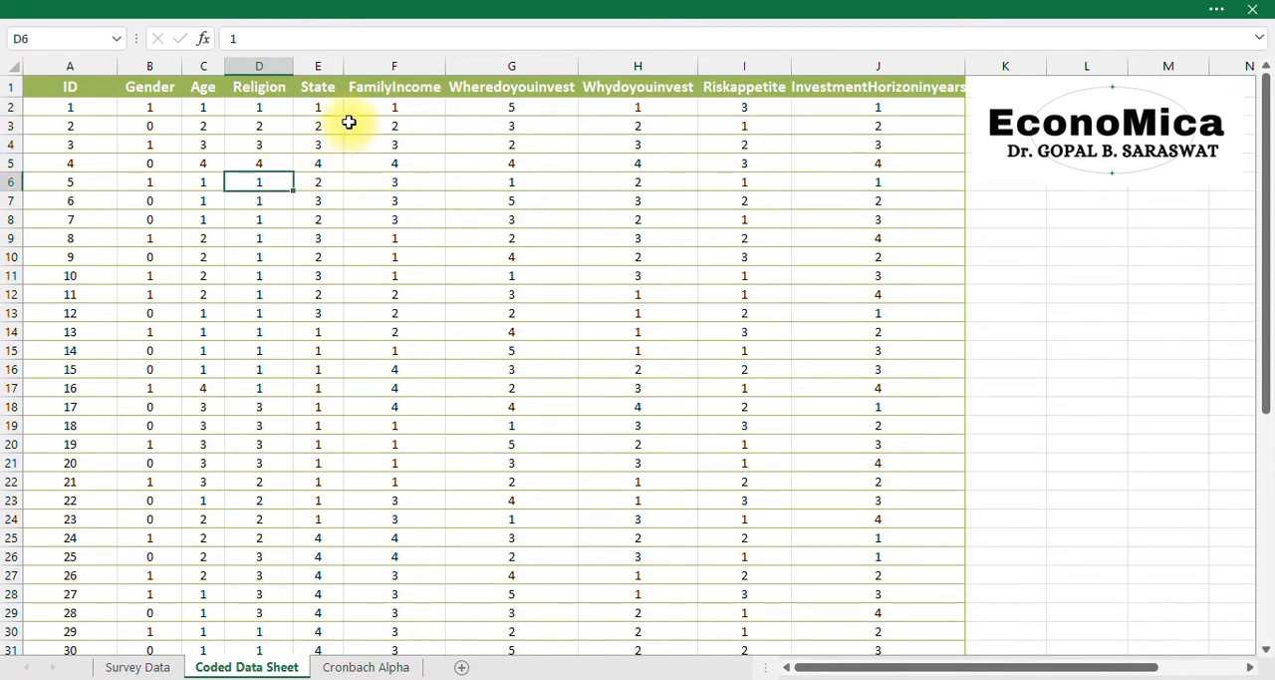
pyautogui.click(511, 144)
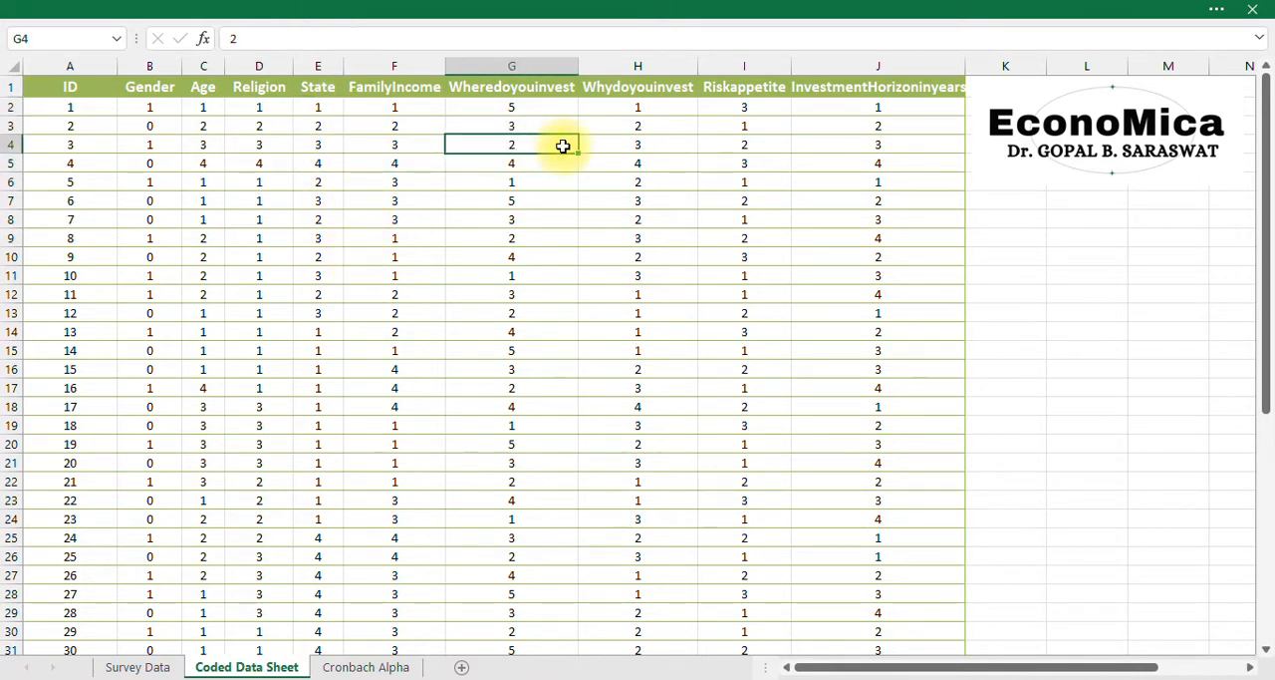
pyautogui.scroll(-3)
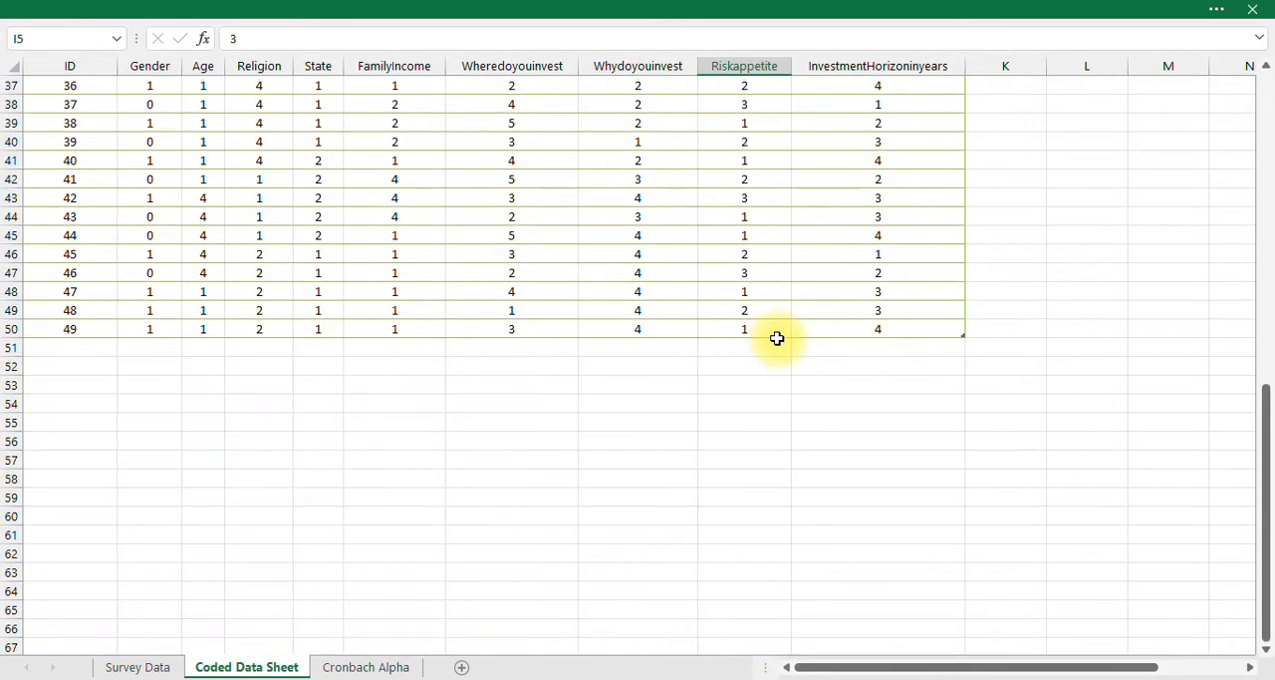
pyautogui.scroll(3)
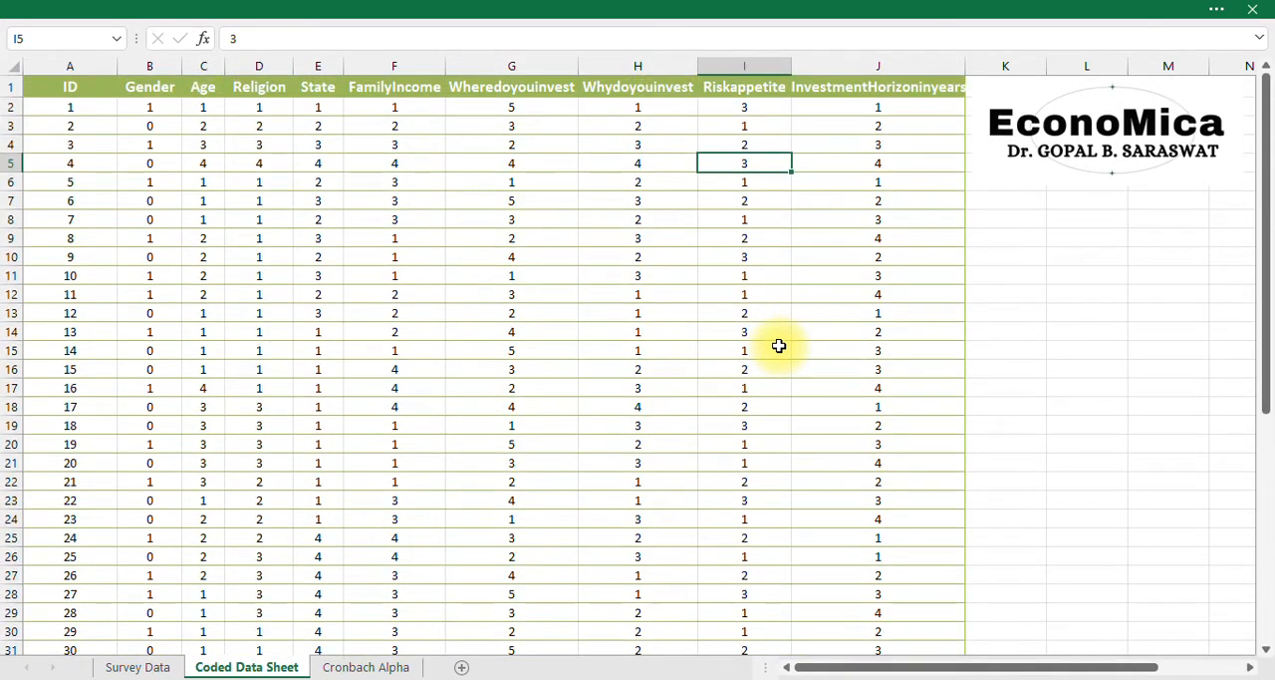
pyautogui.moveTo(1044, 587)
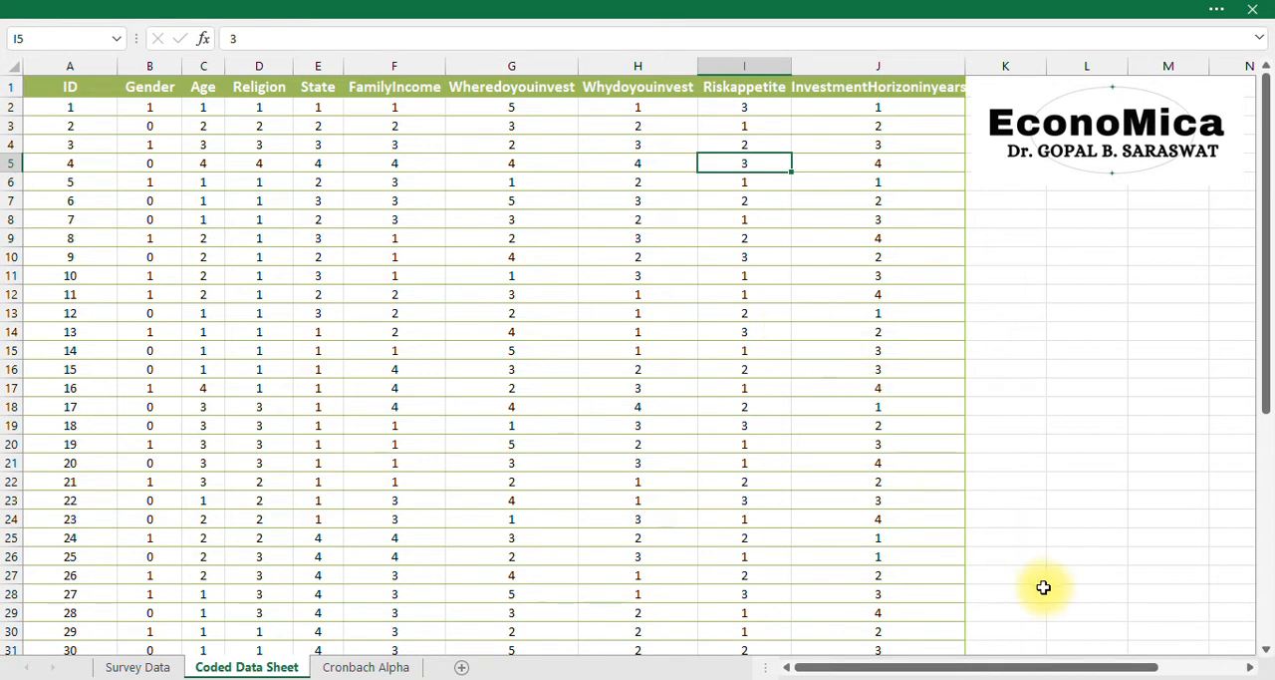
pyautogui.moveTo(1156, 667)
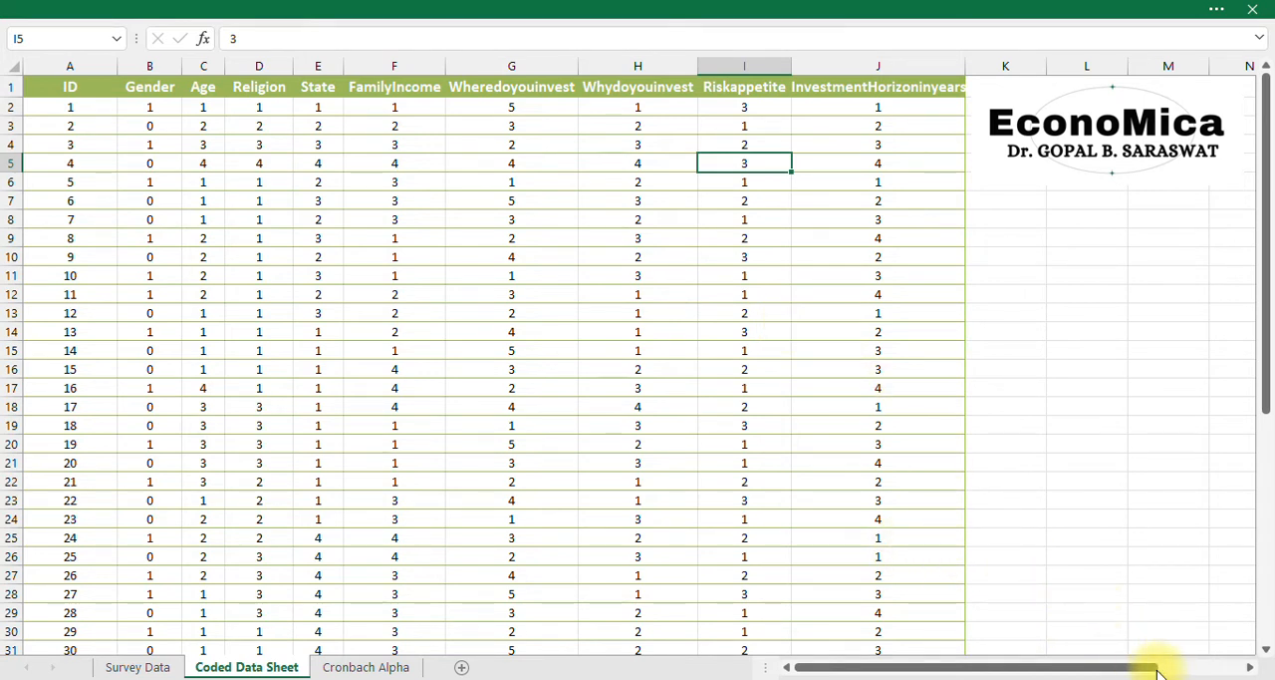